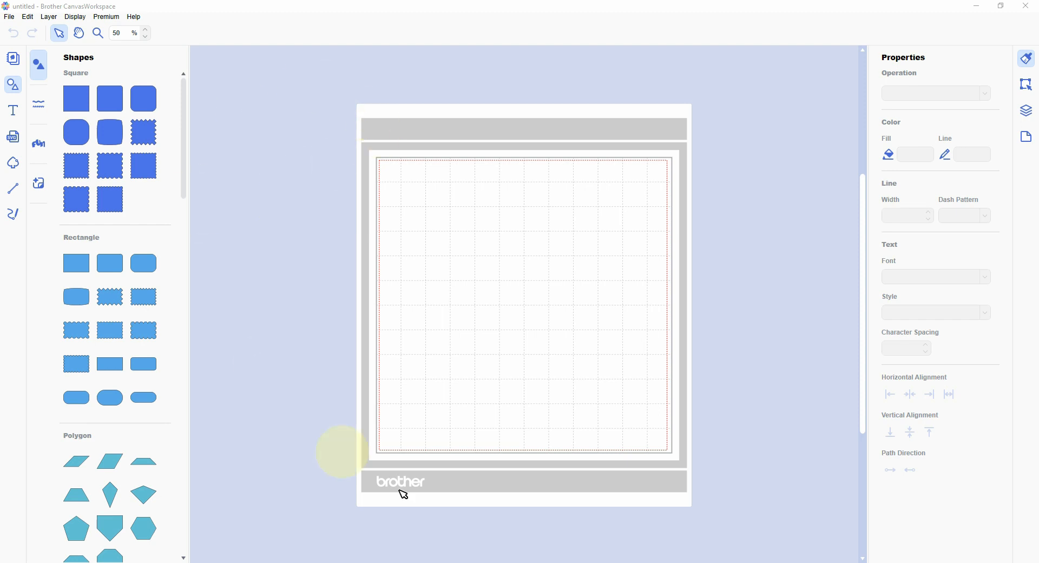
mouse_move(267, 269)
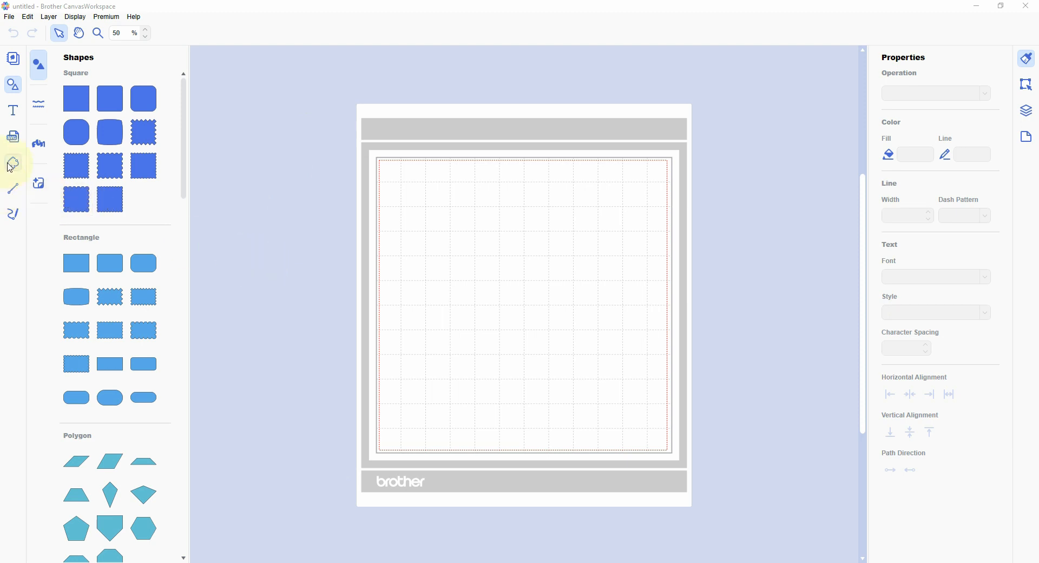
mouse_move(12, 161)
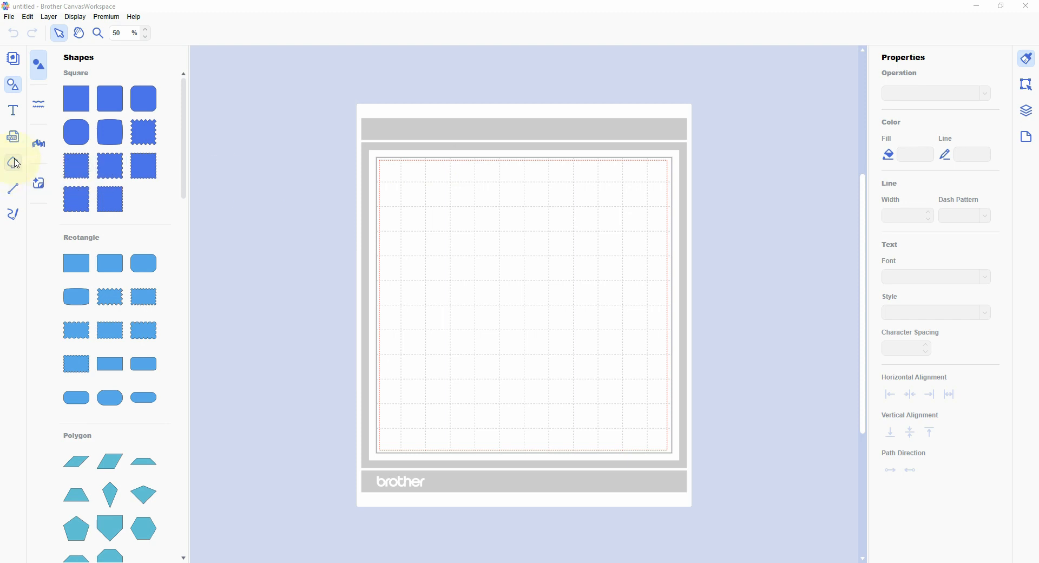
mouse_move(13, 162)
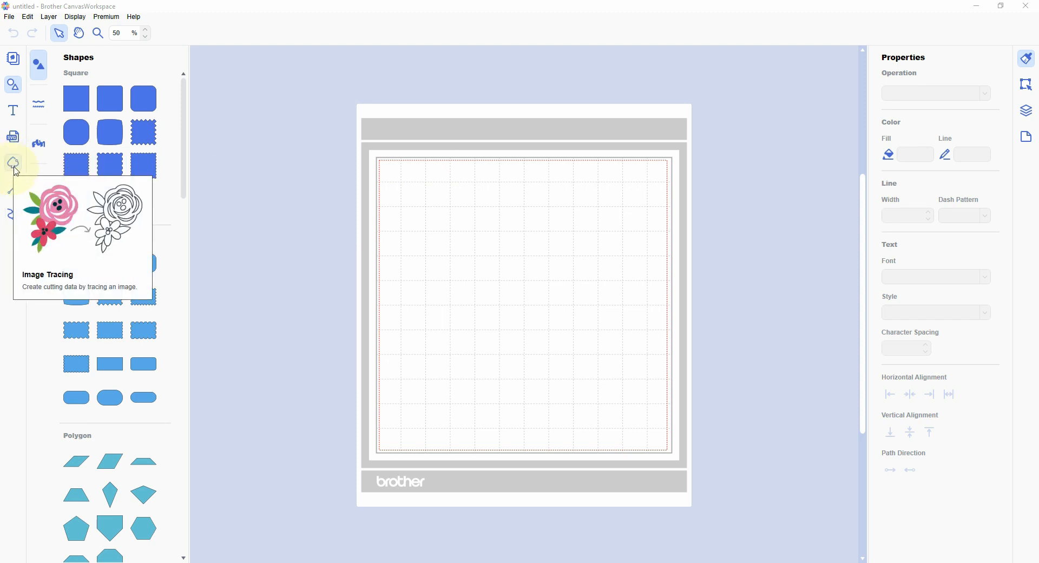
mouse_move(12, 161)
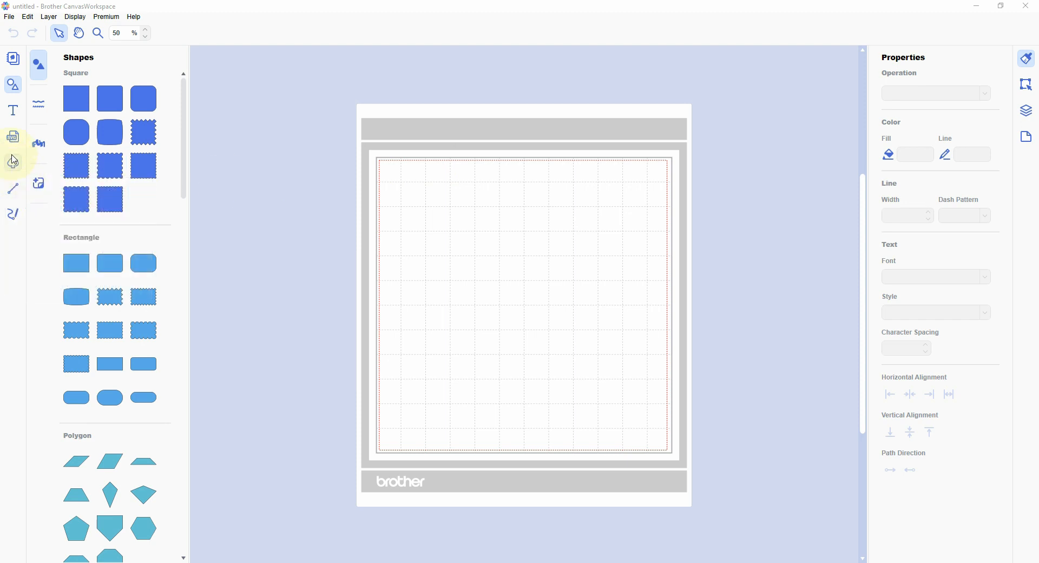
mouse_move(12, 160)
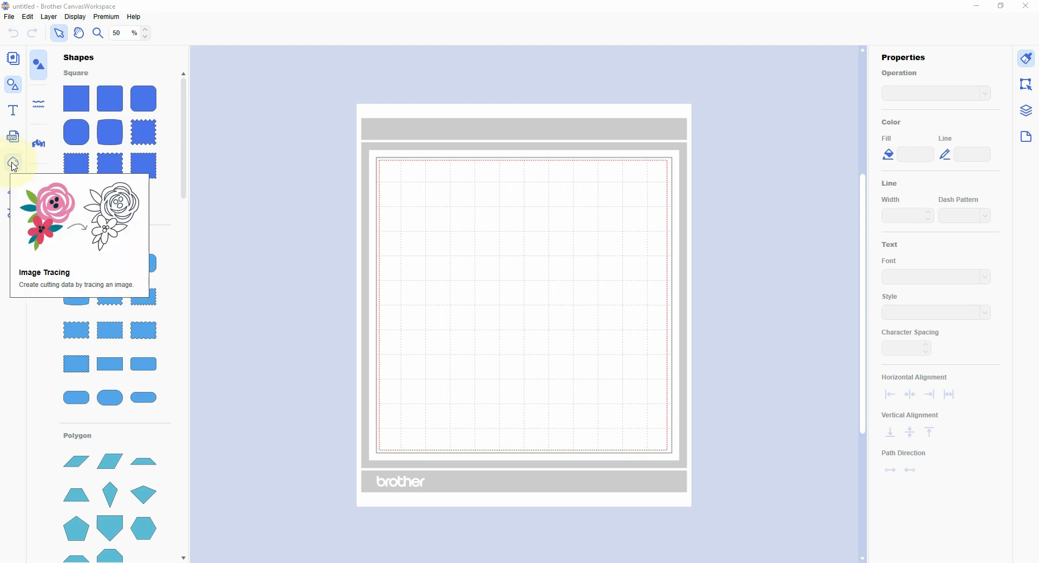
Step: Start Image Tracing from the left toolbar to turn a picture into cutting data
click(12, 162)
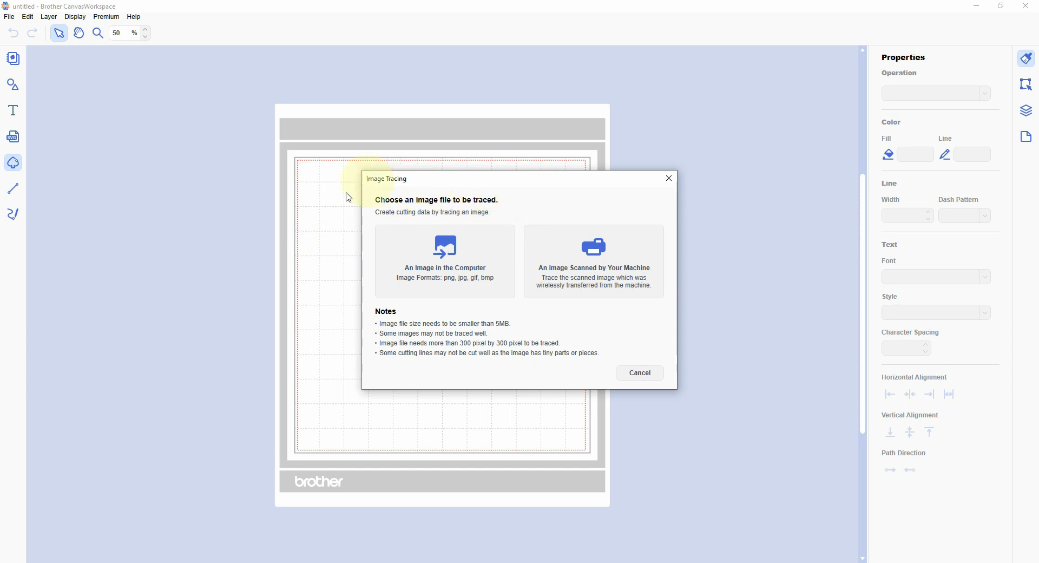
mouse_move(253, 230)
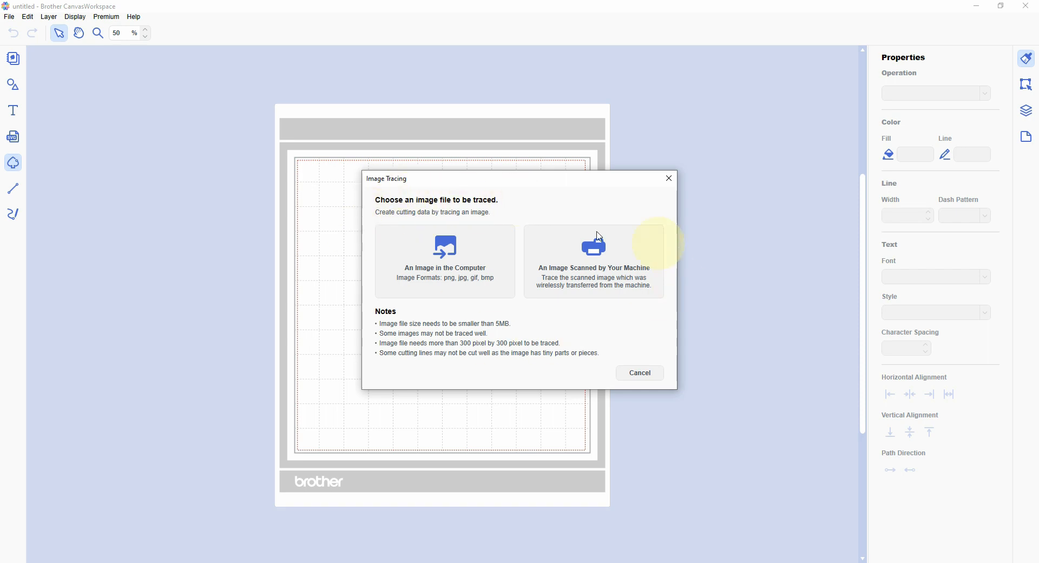
mouse_move(433, 266)
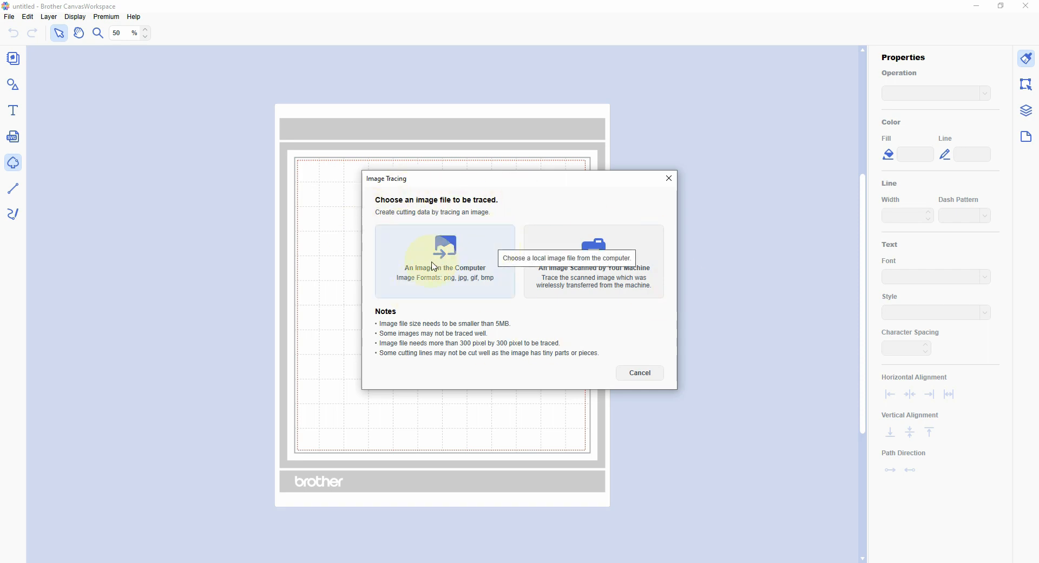
mouse_move(440, 269)
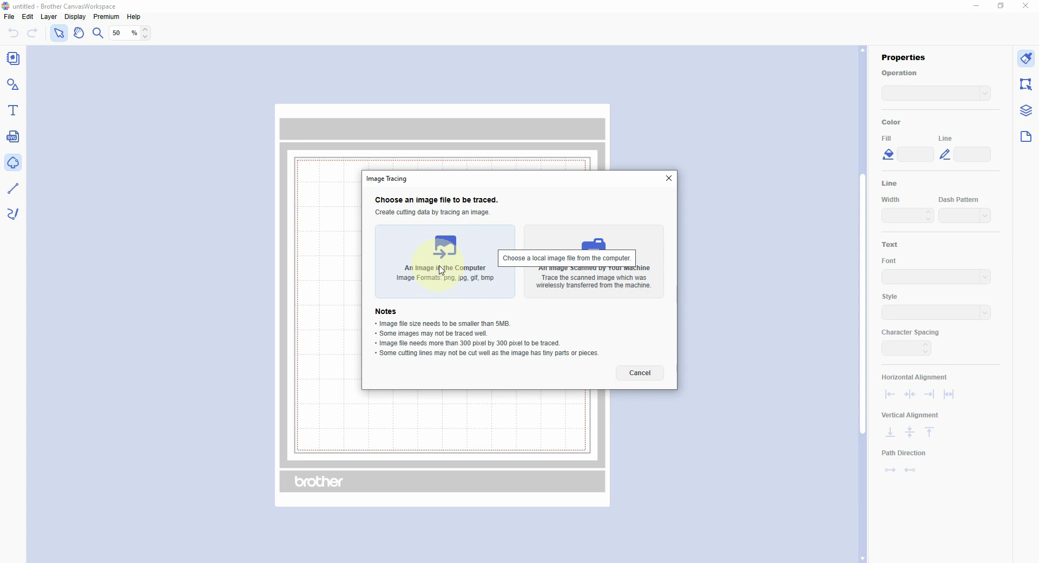
mouse_move(582, 274)
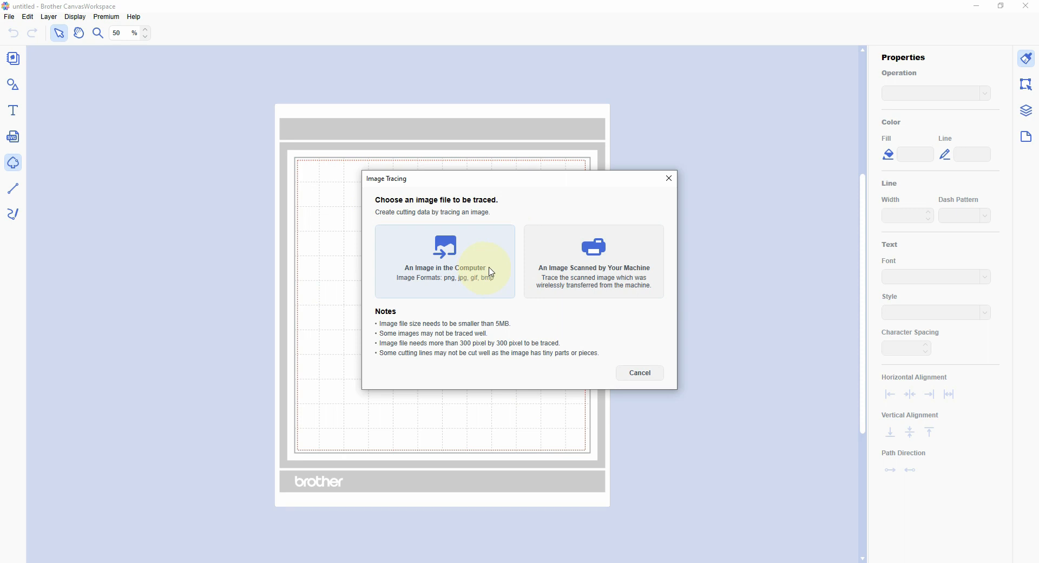
mouse_move(572, 260)
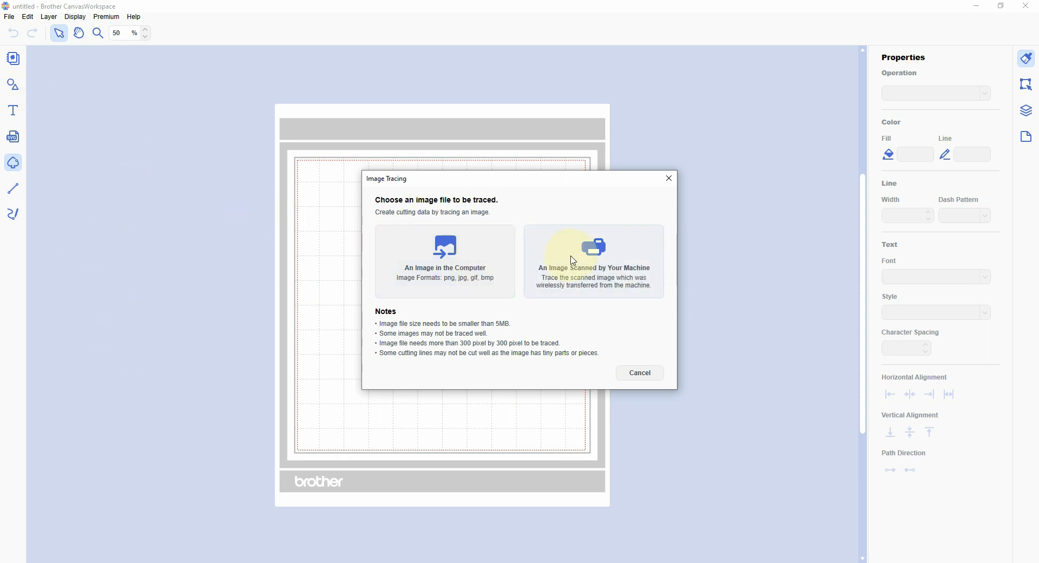
mouse_move(437, 270)
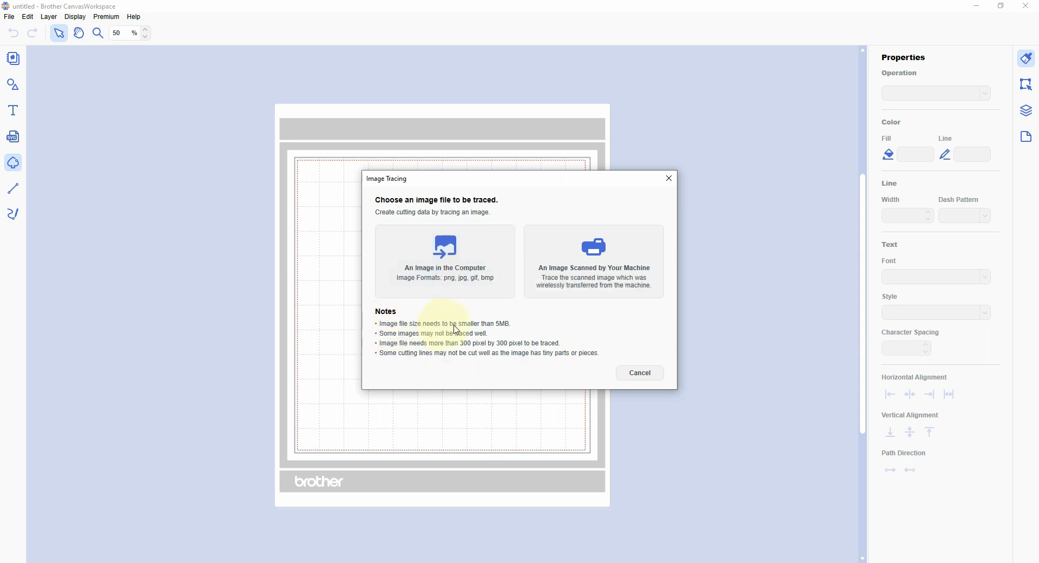
mouse_move(509, 332)
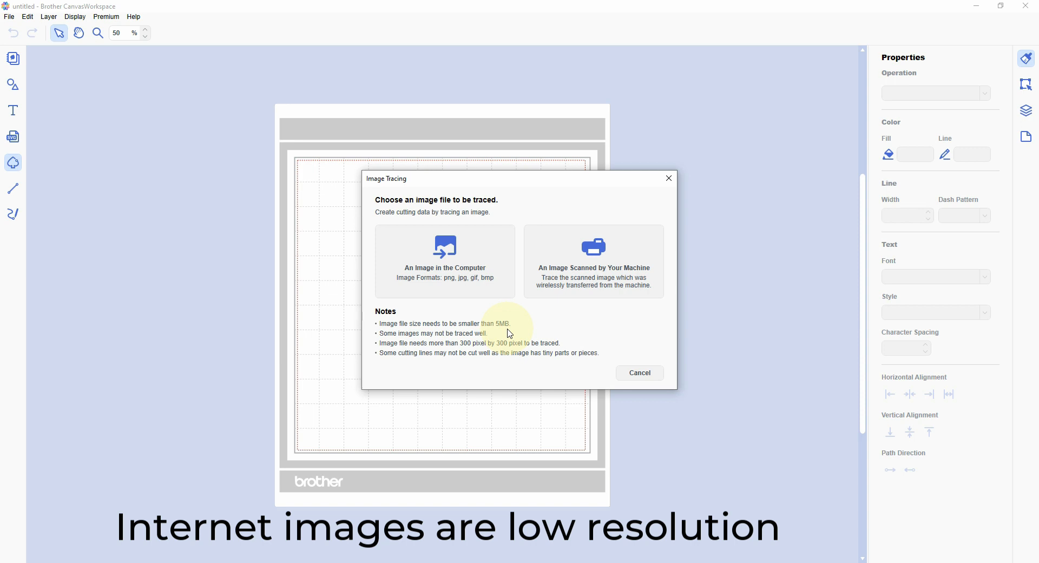
mouse_move(456, 346)
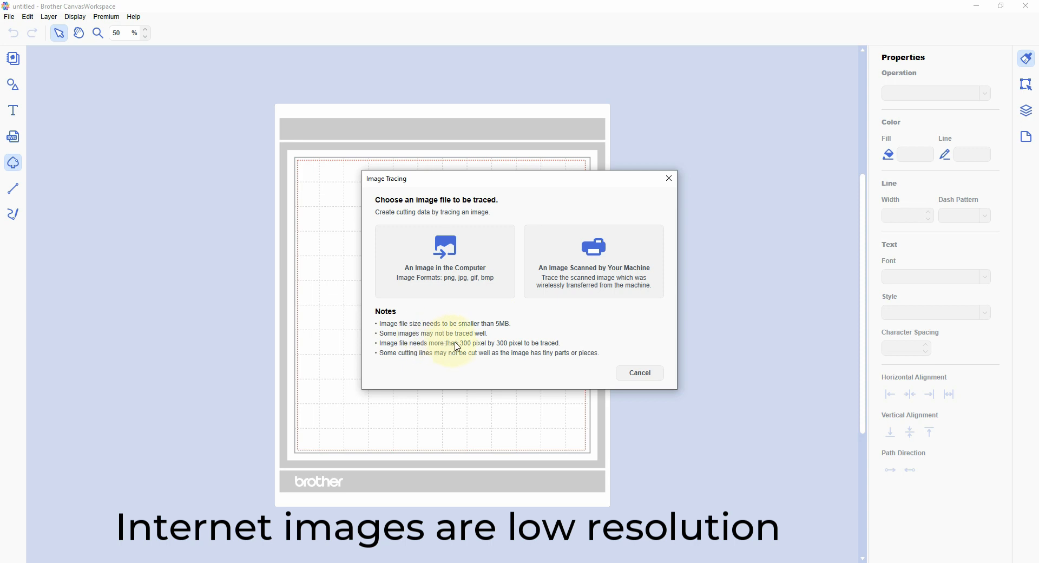
mouse_move(561, 346)
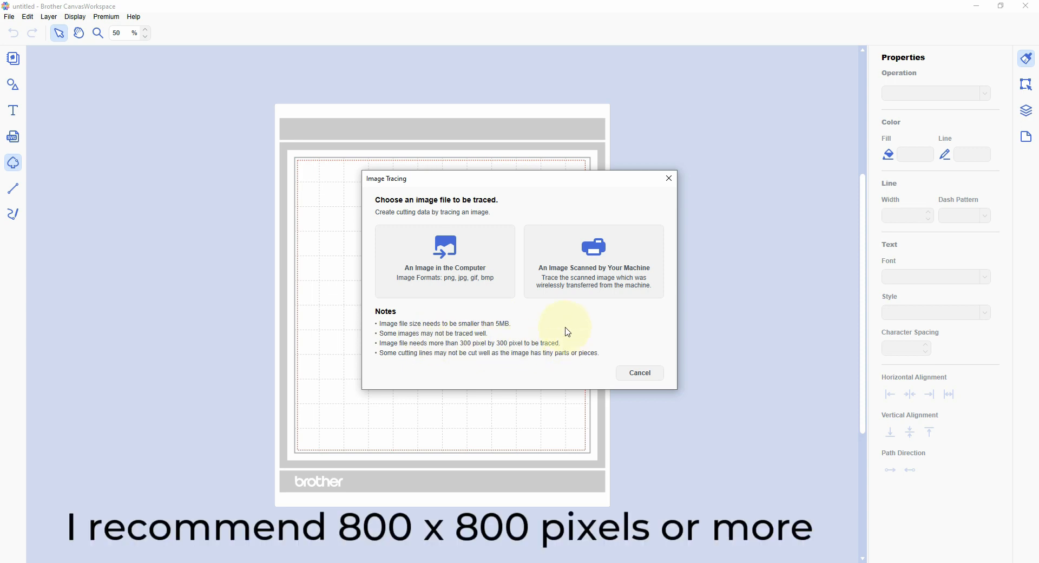
mouse_move(418, 254)
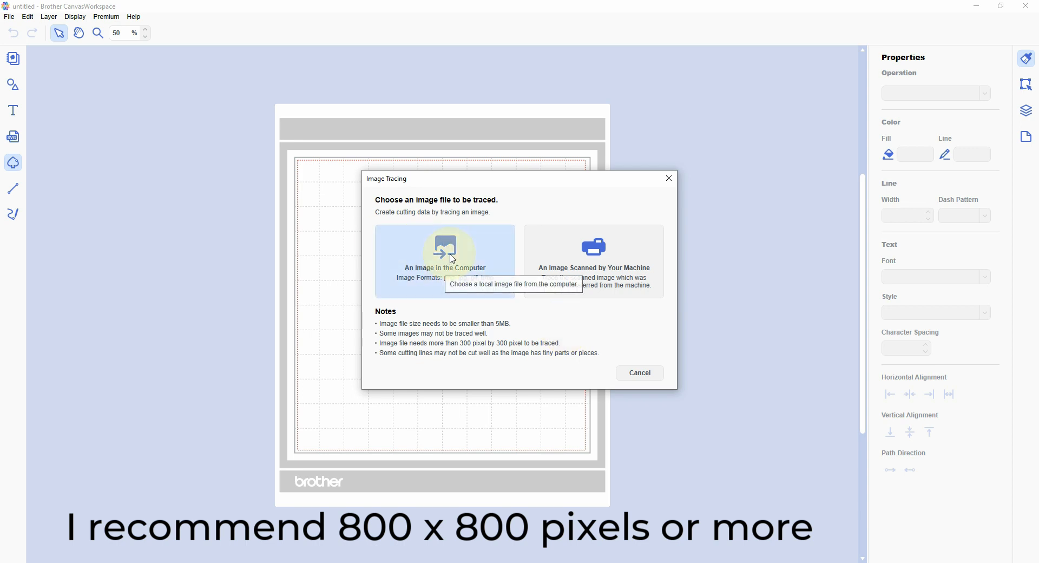
Step: Load the LovewithOpenHeart image from the computer into the tracing dialog
click(445, 249)
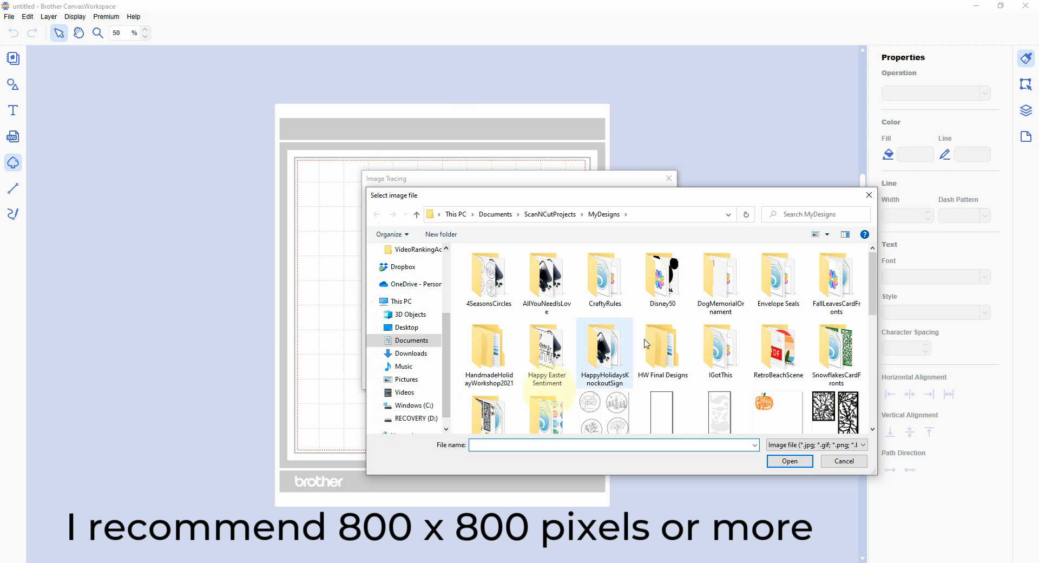
scroll(down, 3)
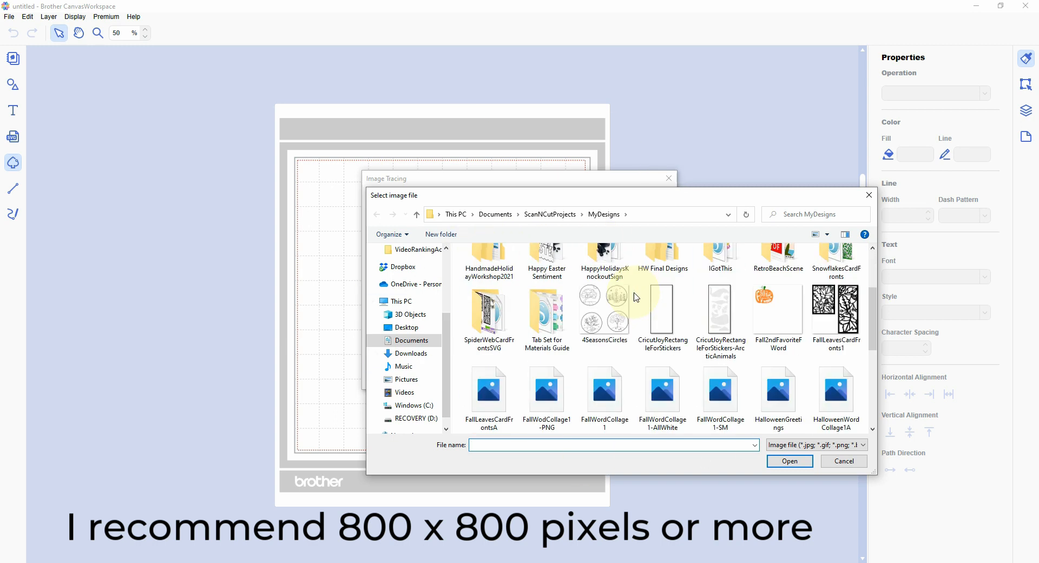
scroll(down, 3)
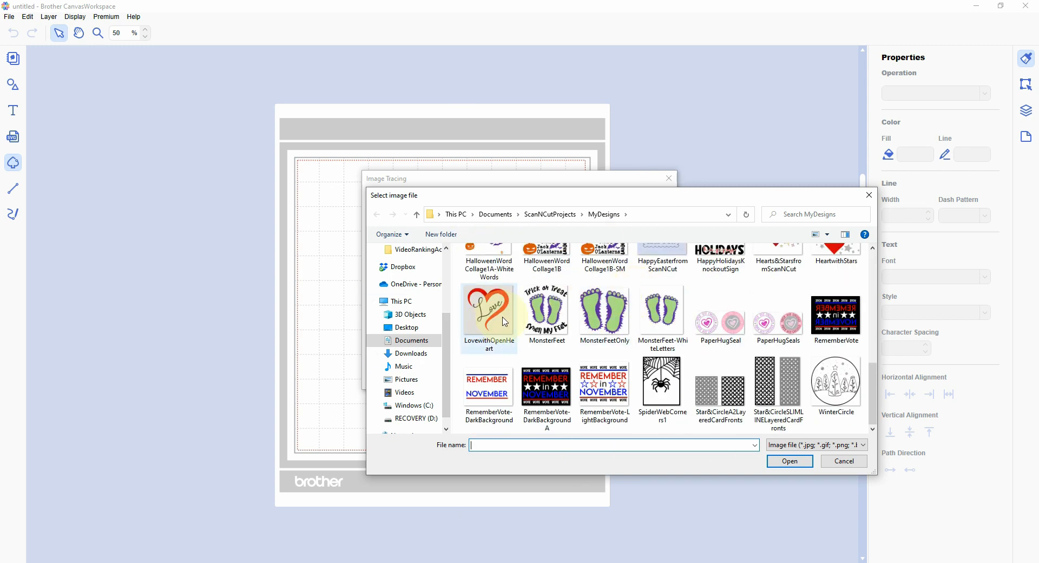
click(488, 308)
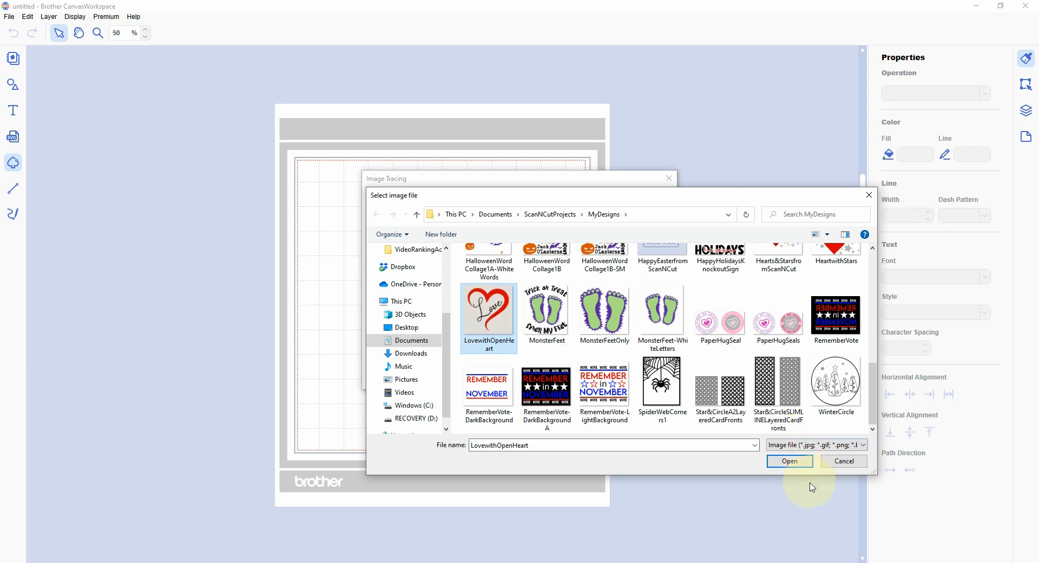
click(790, 461)
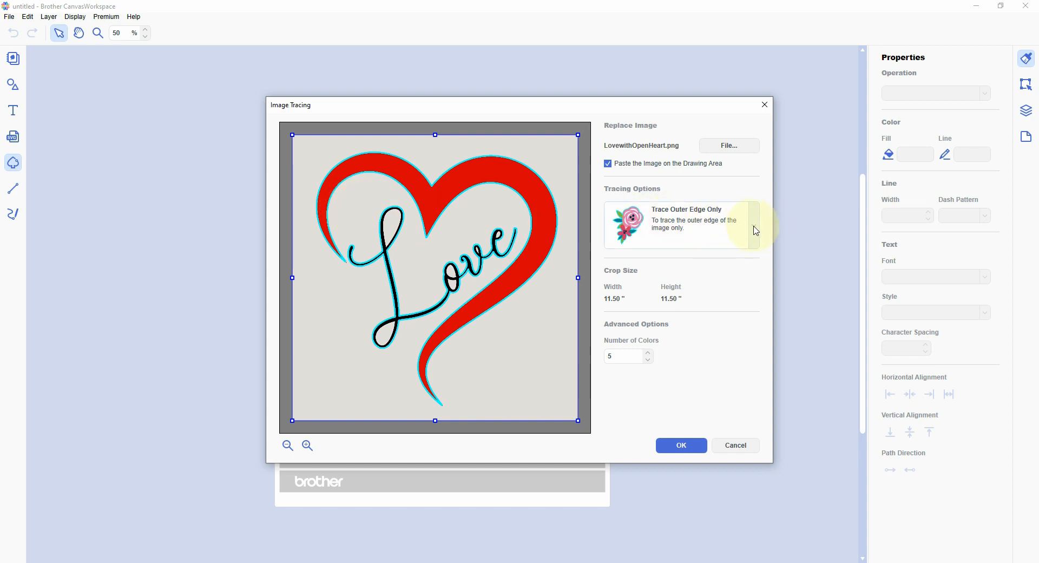
Step: Switch the tracing mode to 'Trace Areas by Color'
click(754, 225)
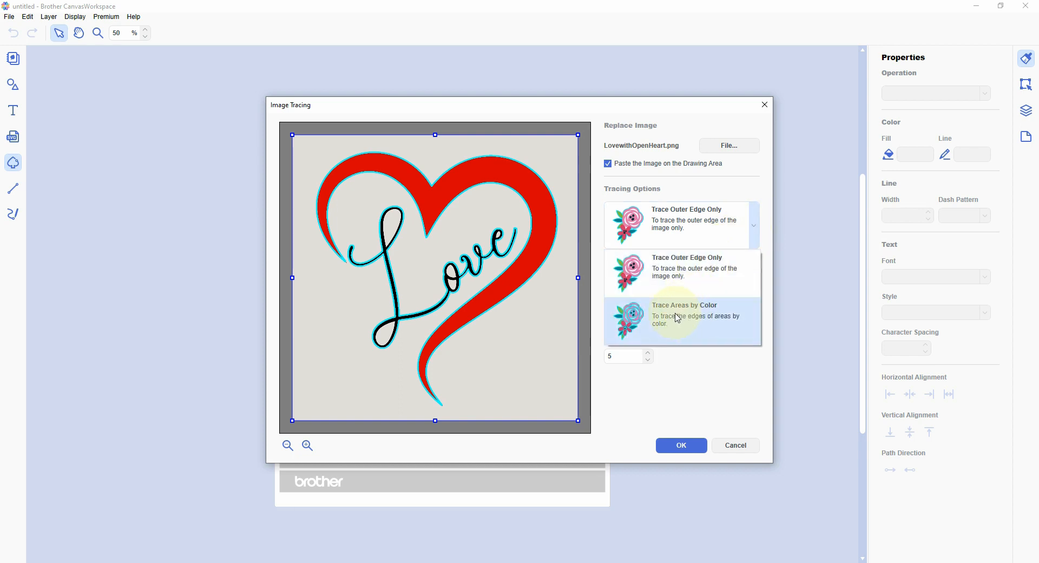
click(681, 318)
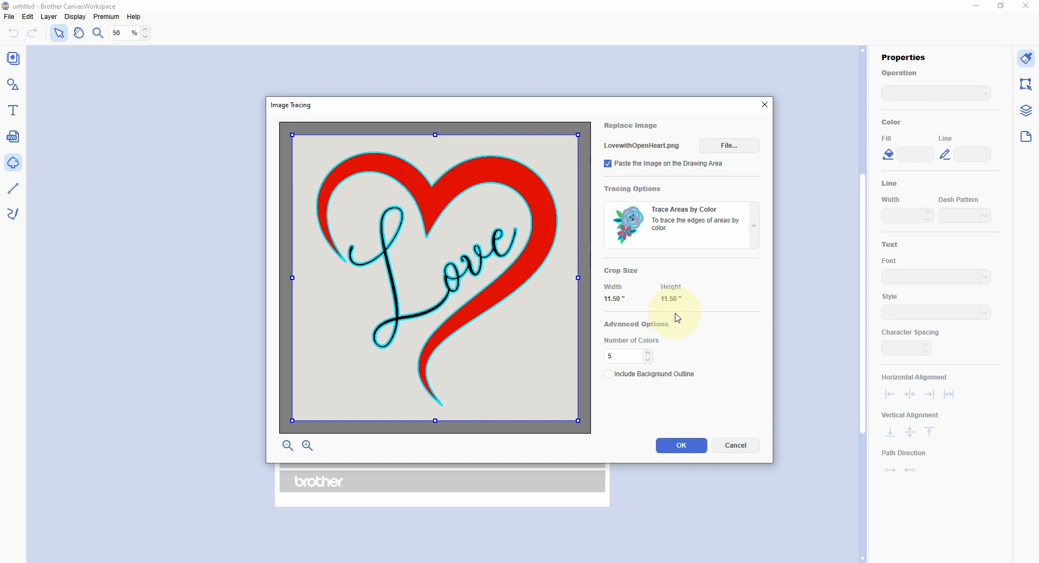
mouse_move(513, 254)
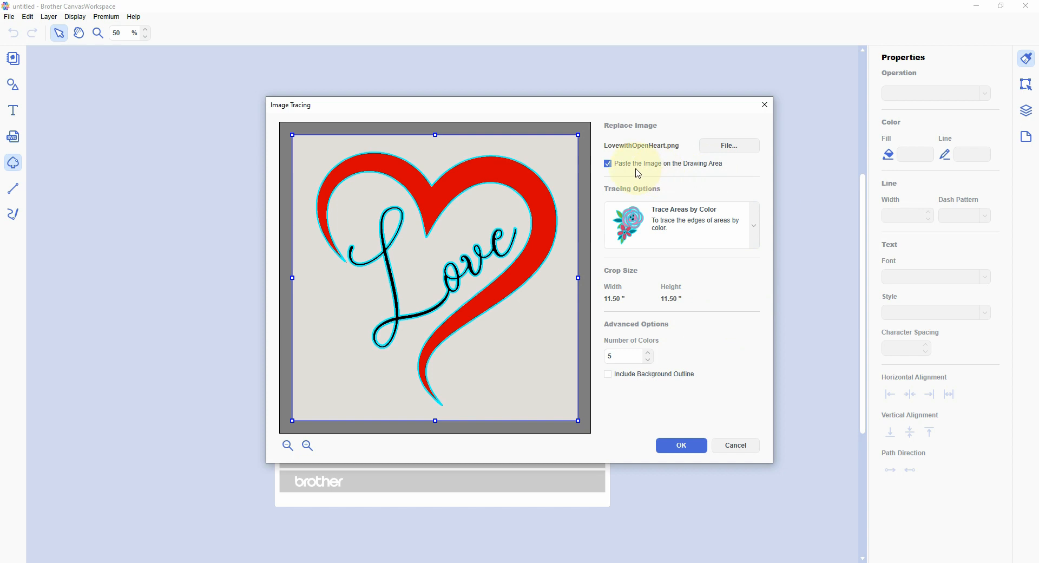
mouse_move(687, 170)
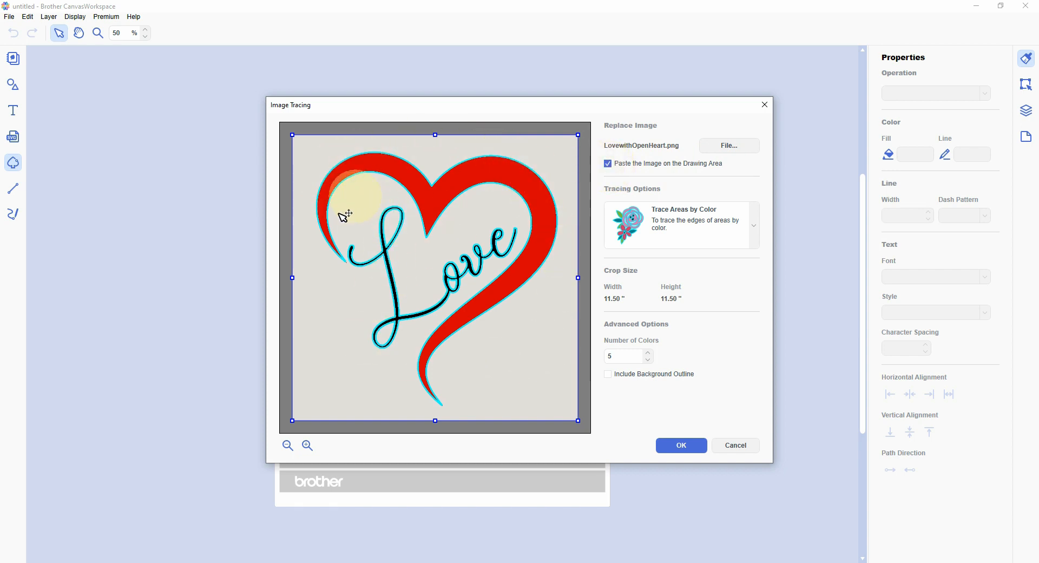
Step: Uncheck 'Paste the Image on the Drawing Area' in the color tracing options
drag(344, 196, 447, 169)
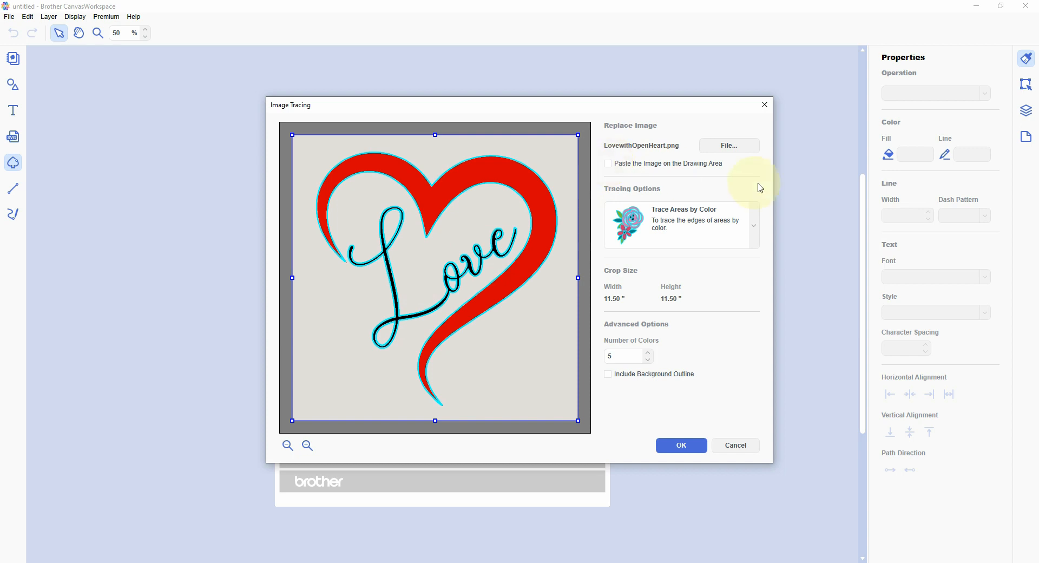
mouse_move(729, 336)
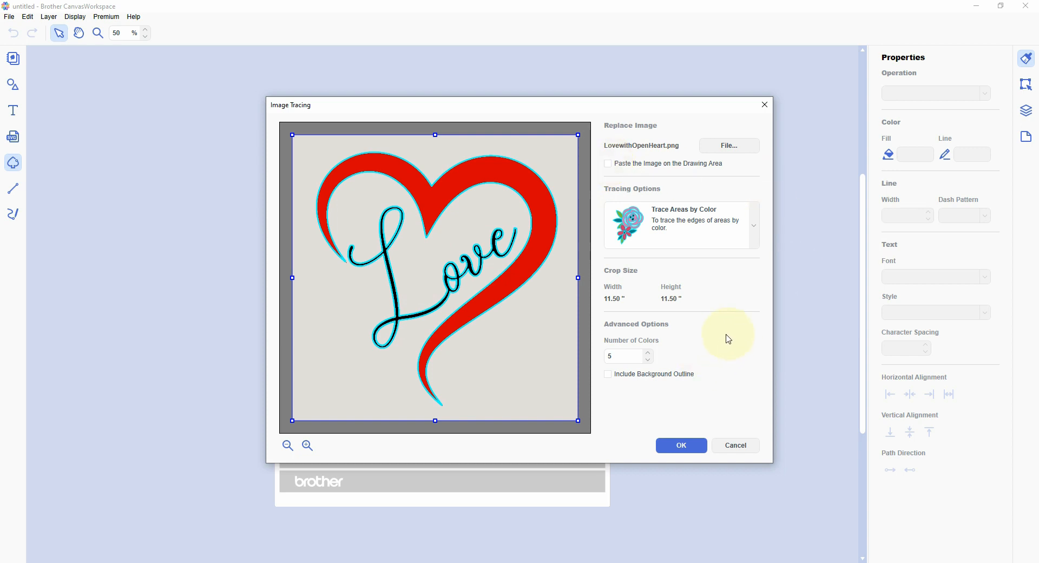
mouse_move(624, 284)
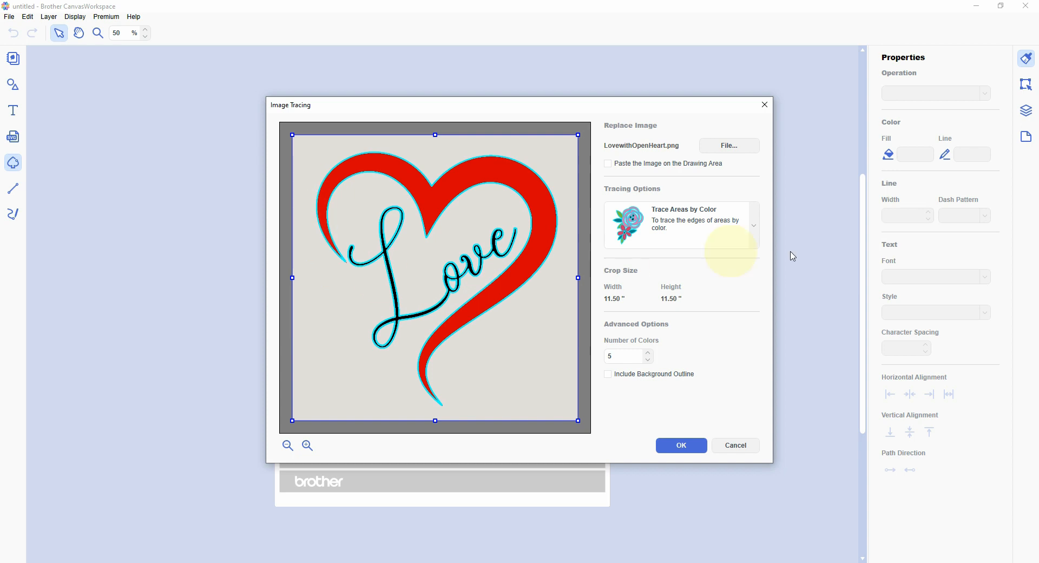
mouse_move(621, 159)
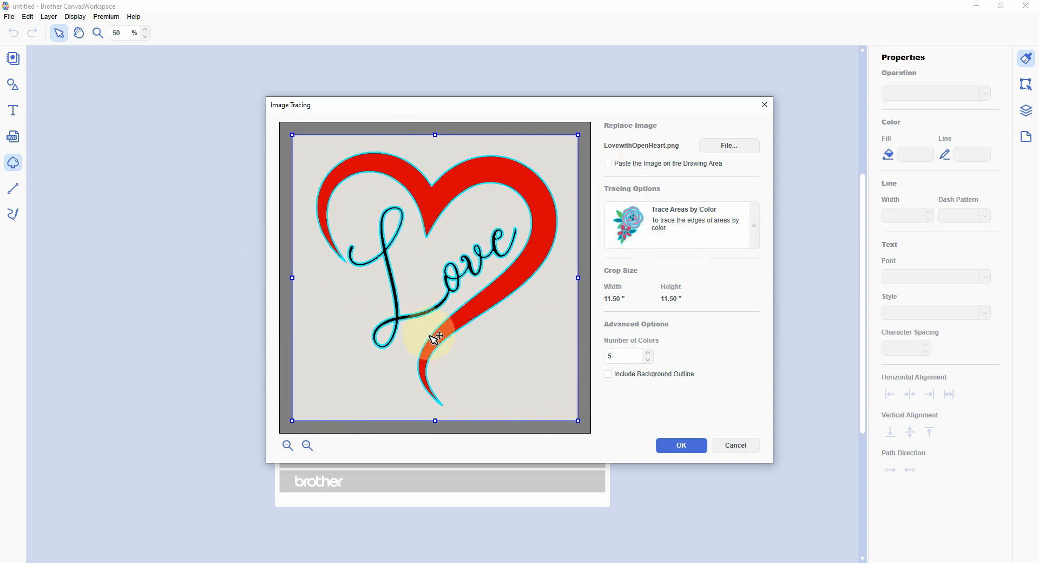
mouse_move(463, 308)
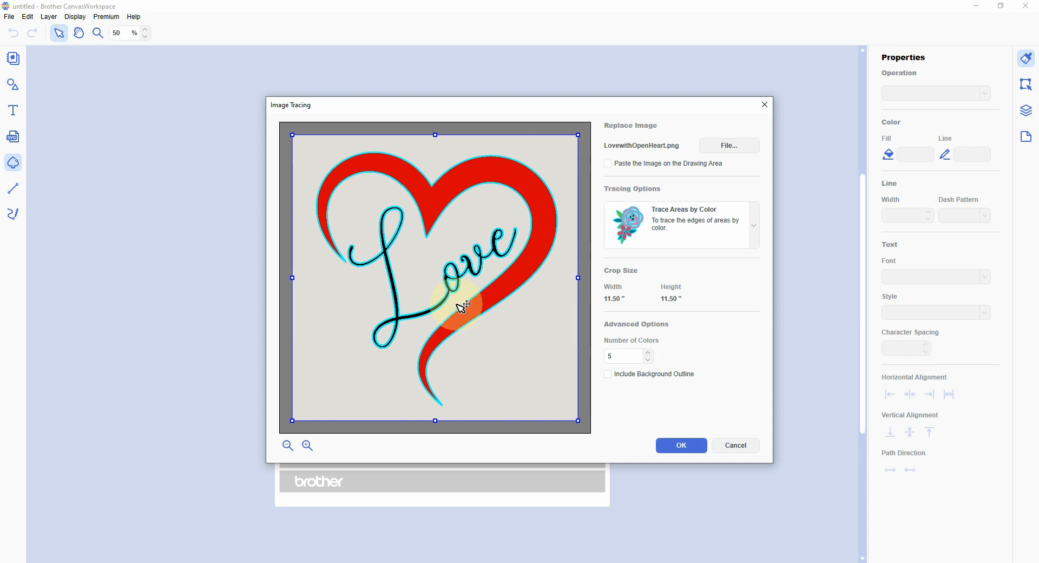
mouse_move(503, 216)
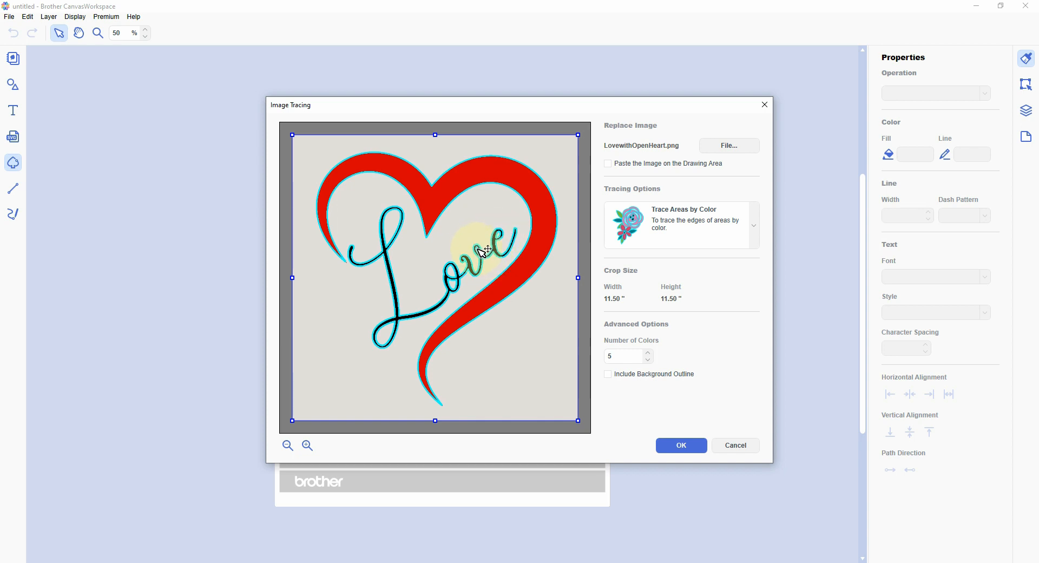
mouse_move(549, 407)
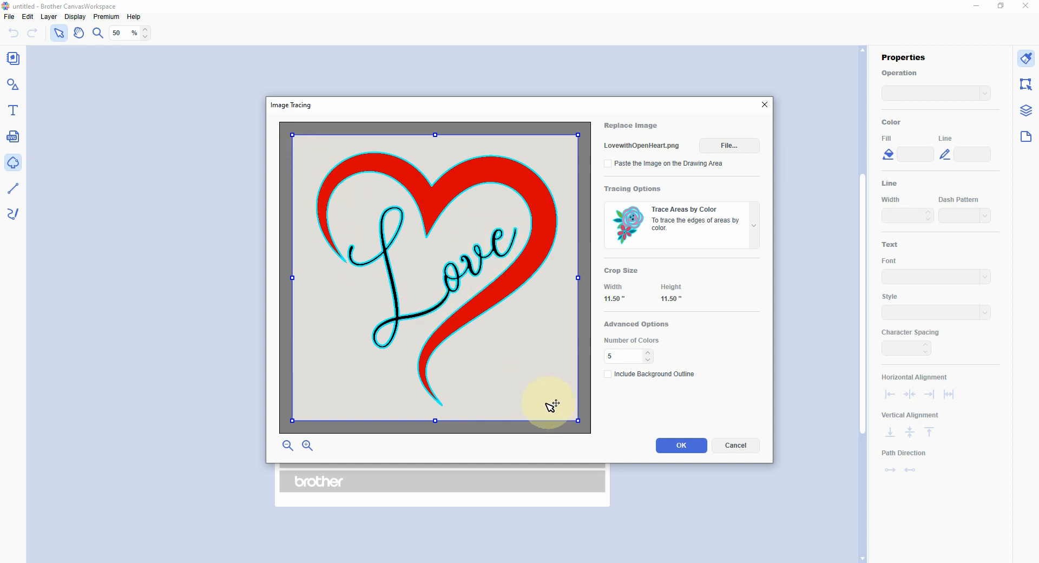
mouse_move(515, 350)
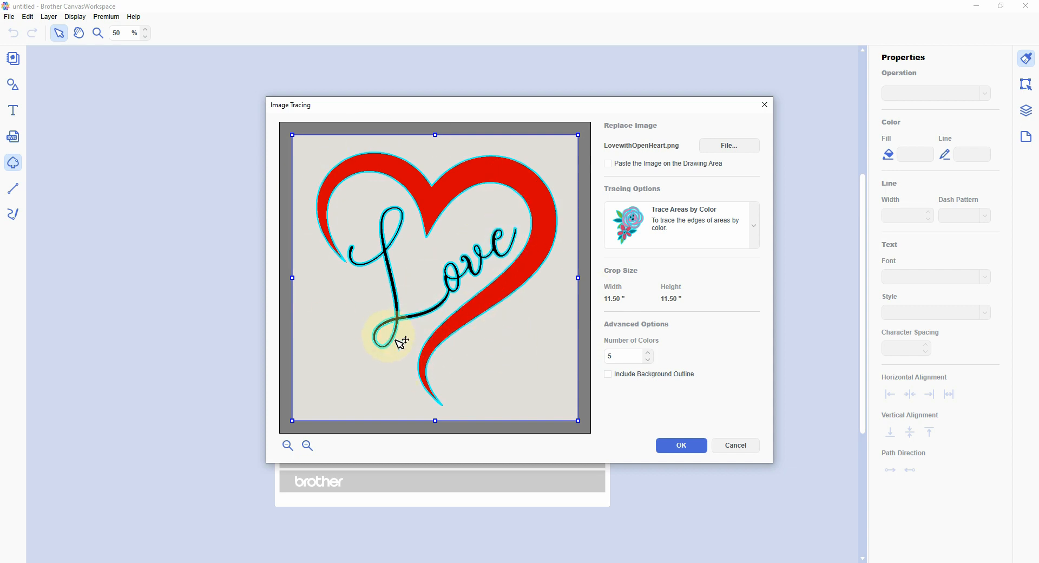
mouse_move(645, 286)
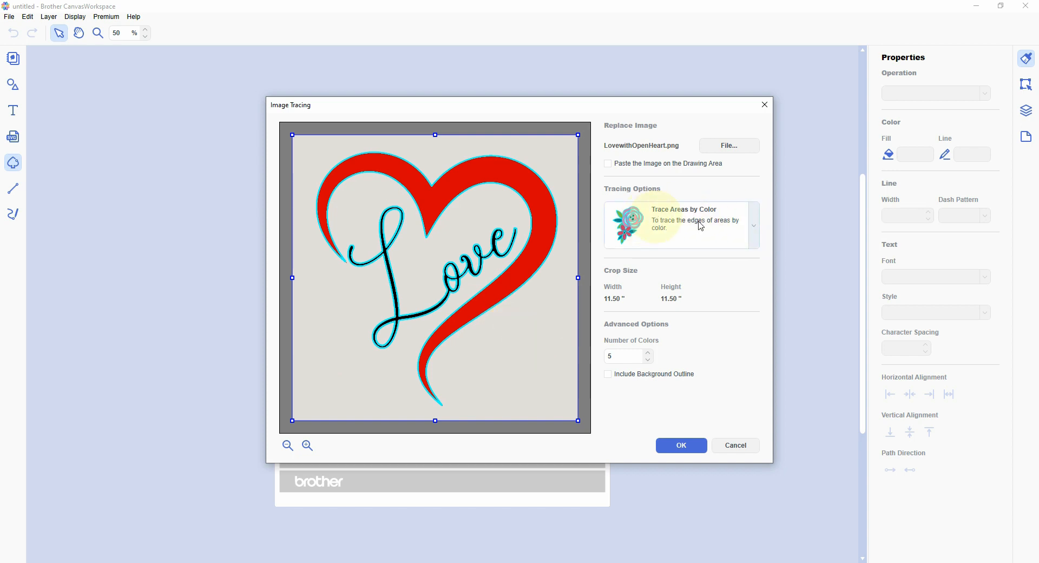
mouse_move(622, 311)
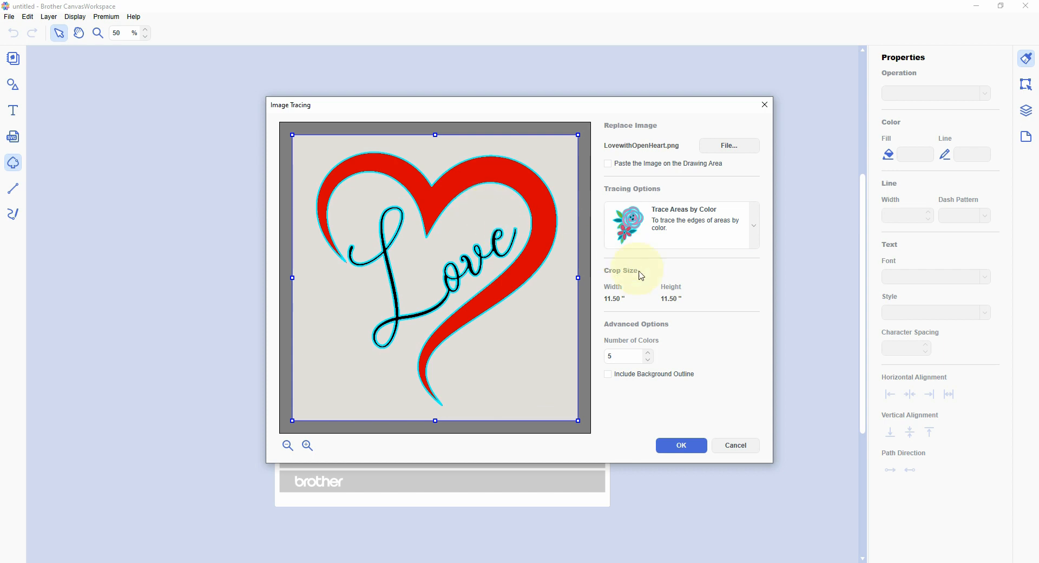
mouse_move(705, 226)
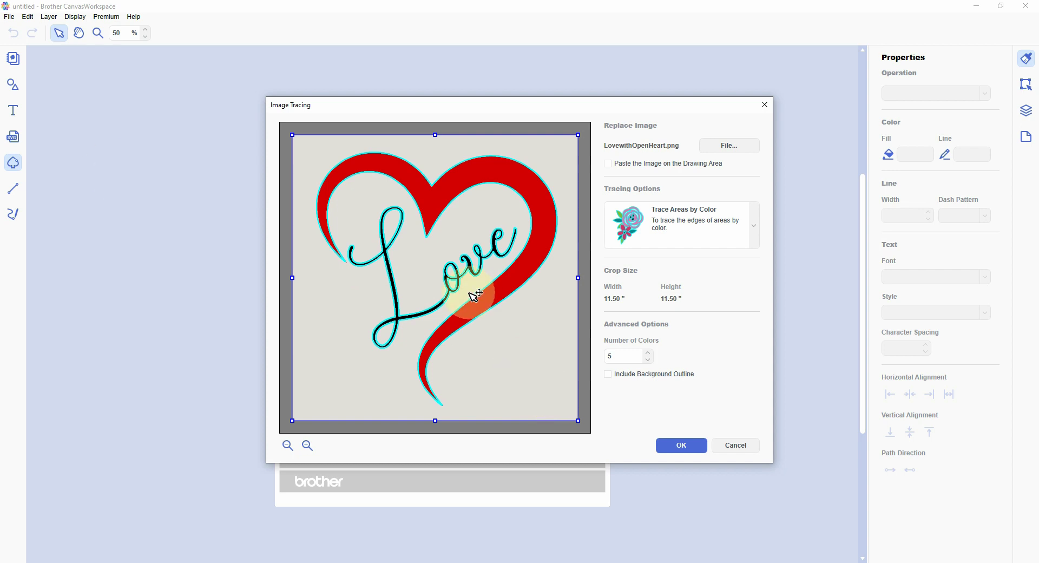
mouse_move(494, 307)
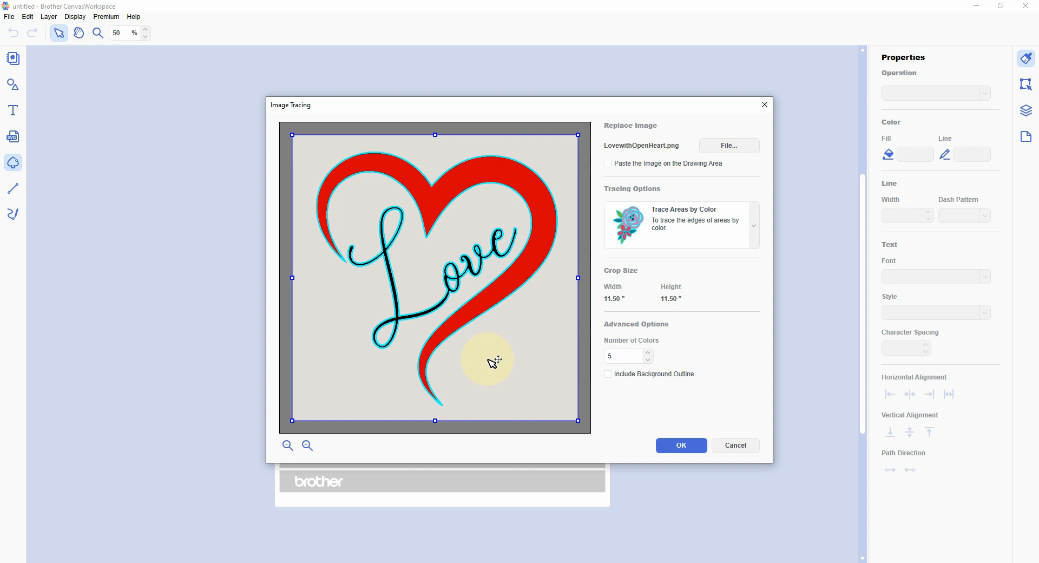
click(624, 356)
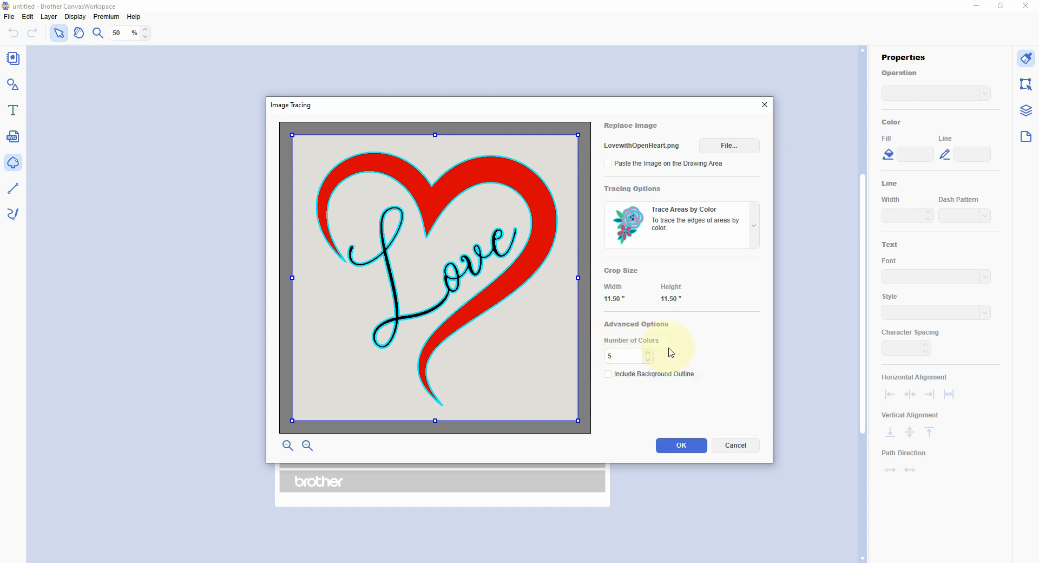
mouse_move(678, 360)
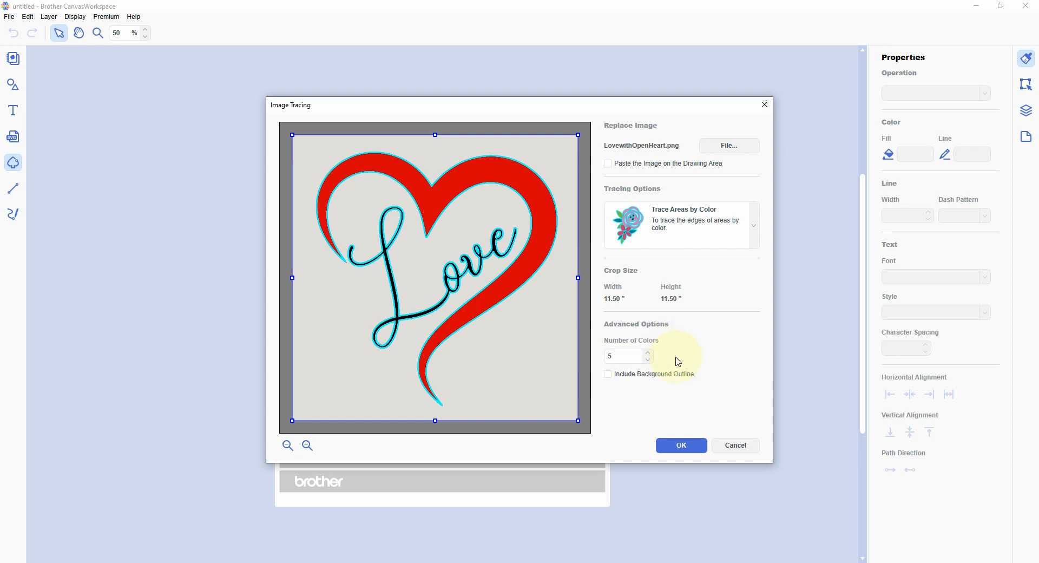
mouse_move(531, 231)
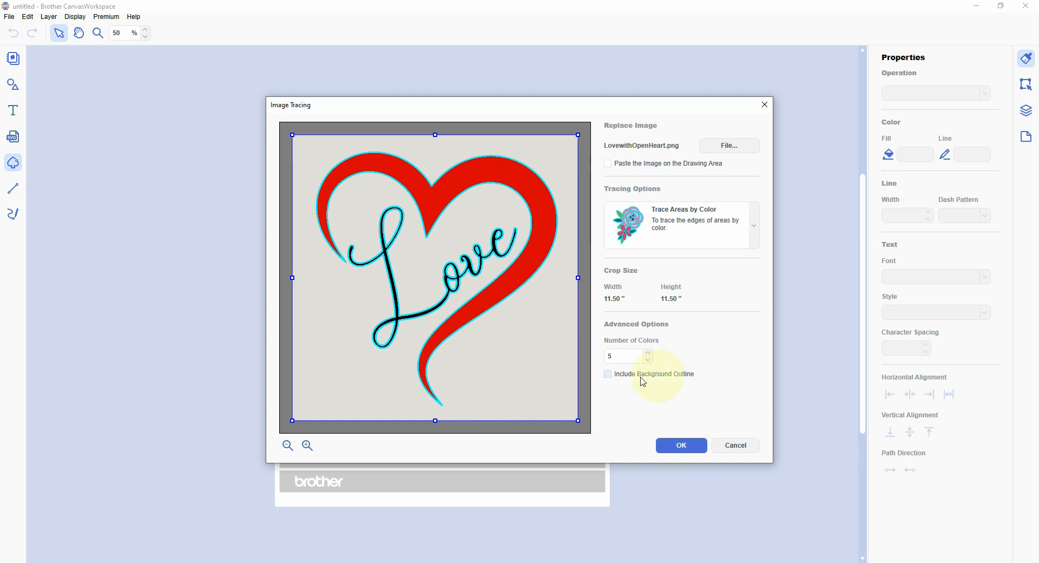
Step: Include the background outline, preview the trace and place the outlines on the mat
click(608, 374)
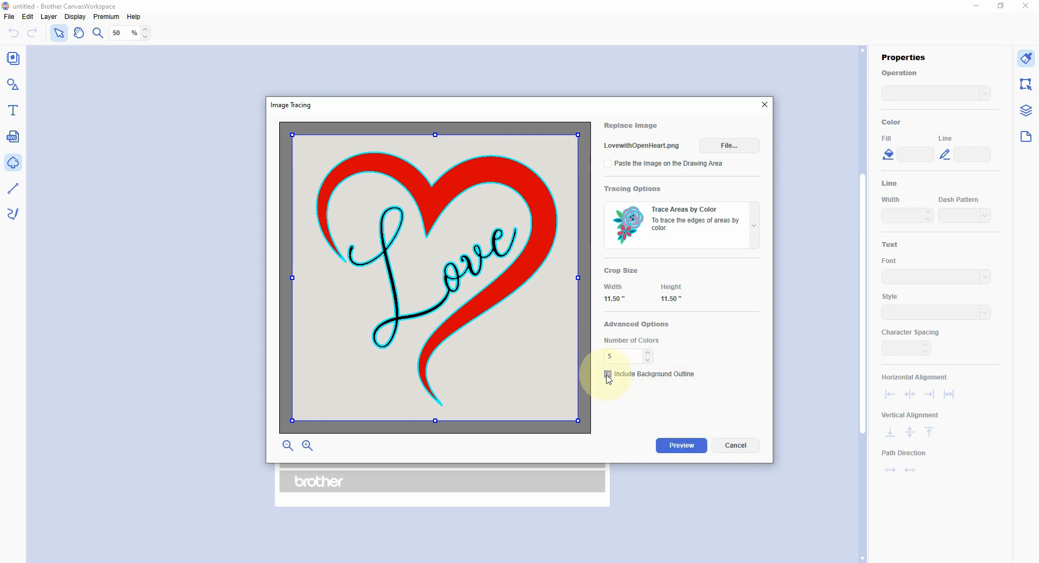
click(608, 374)
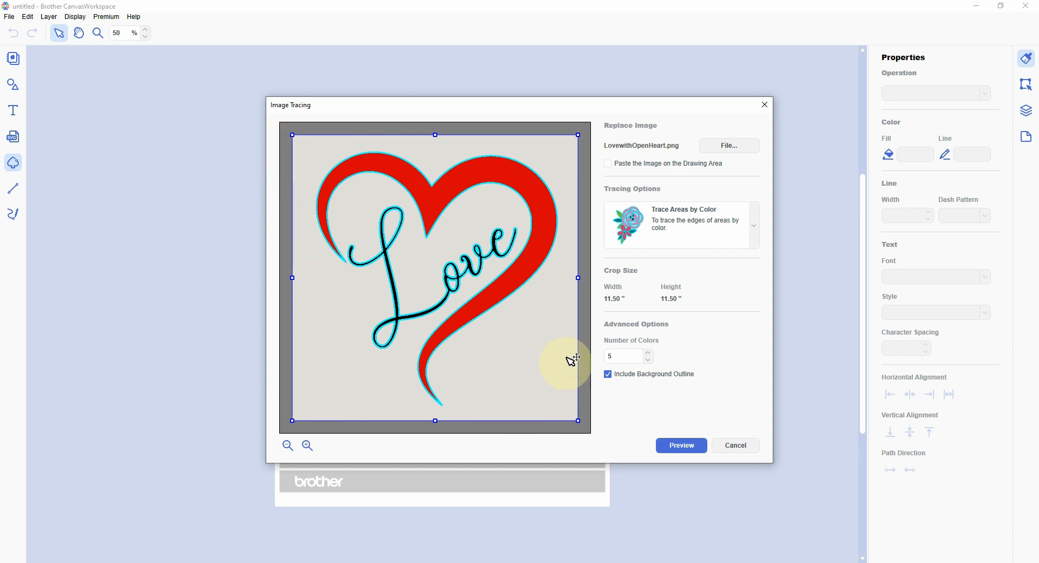
mouse_move(549, 419)
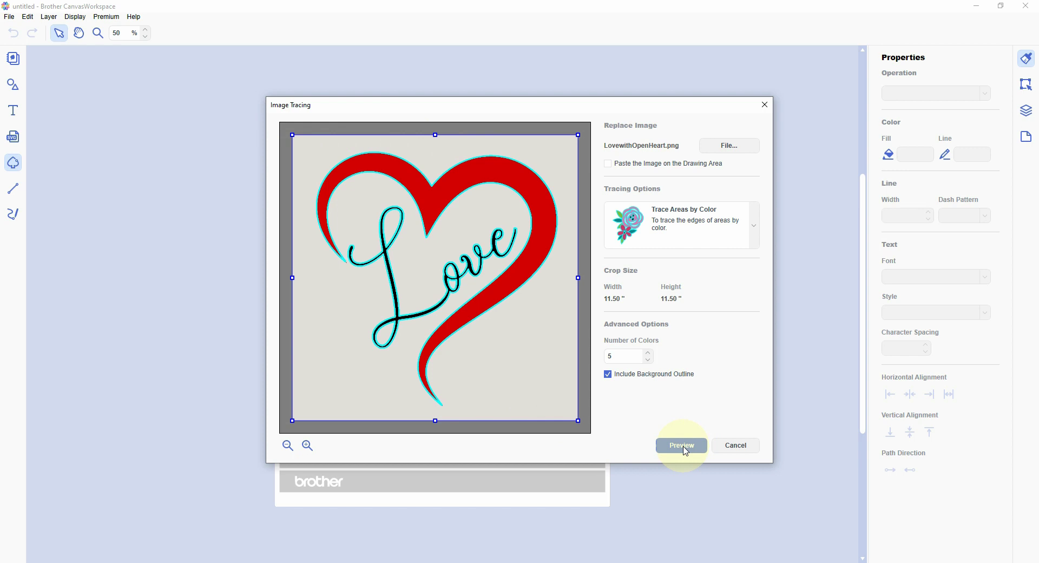
click(682, 446)
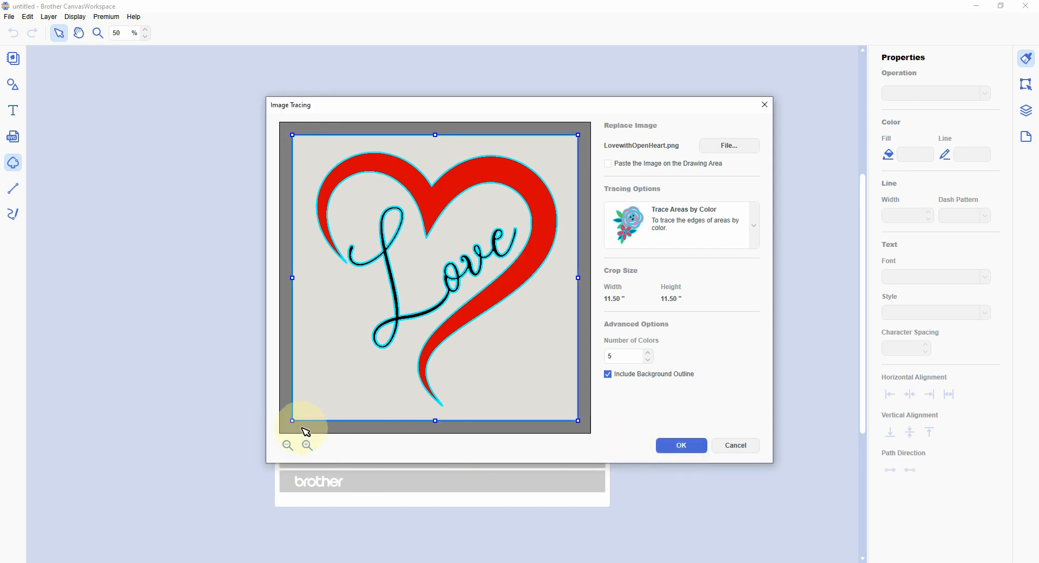
mouse_move(643, 353)
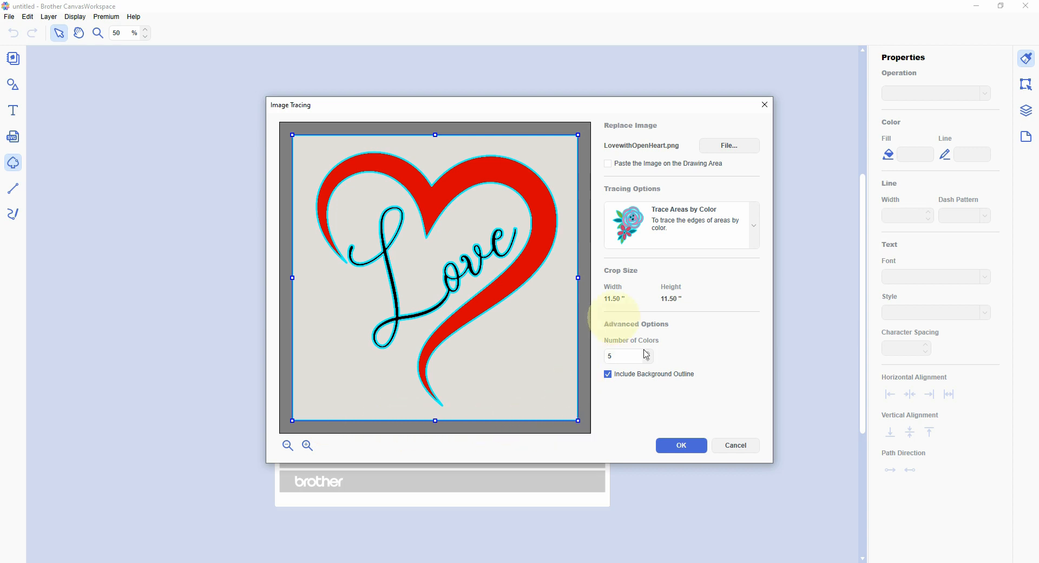
click(681, 445)
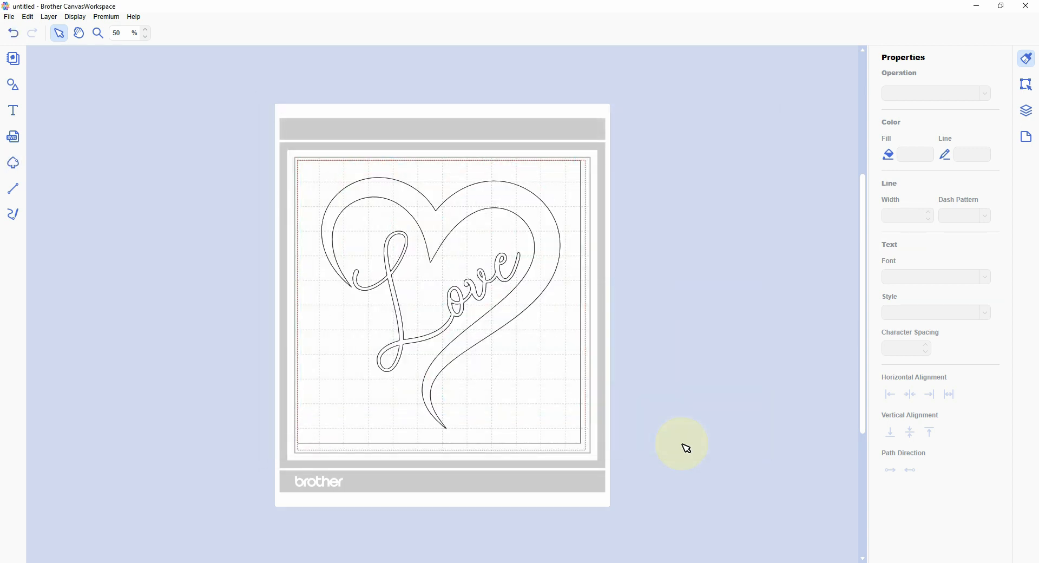
mouse_move(662, 200)
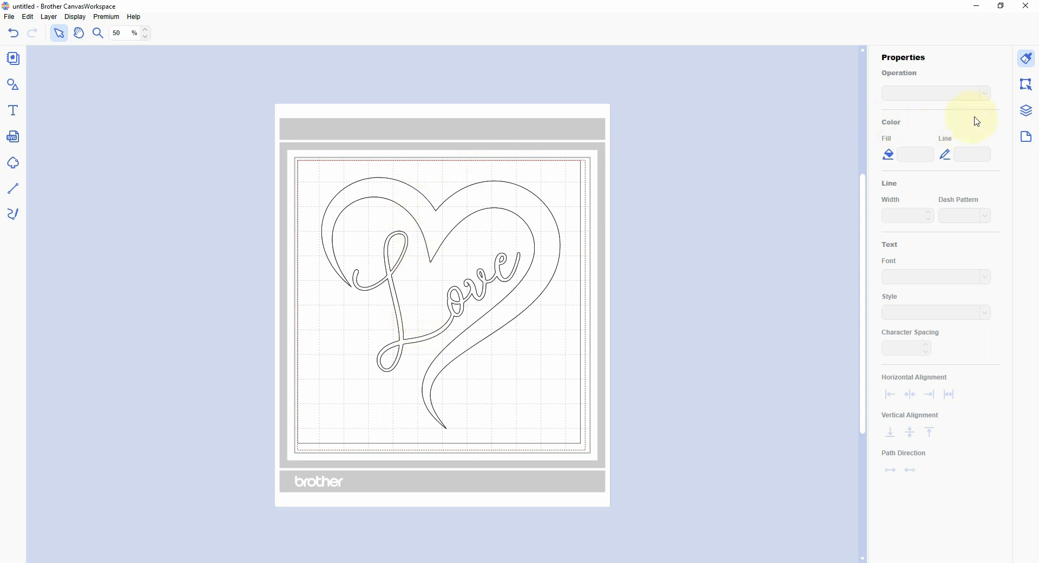
mouse_move(908, 56)
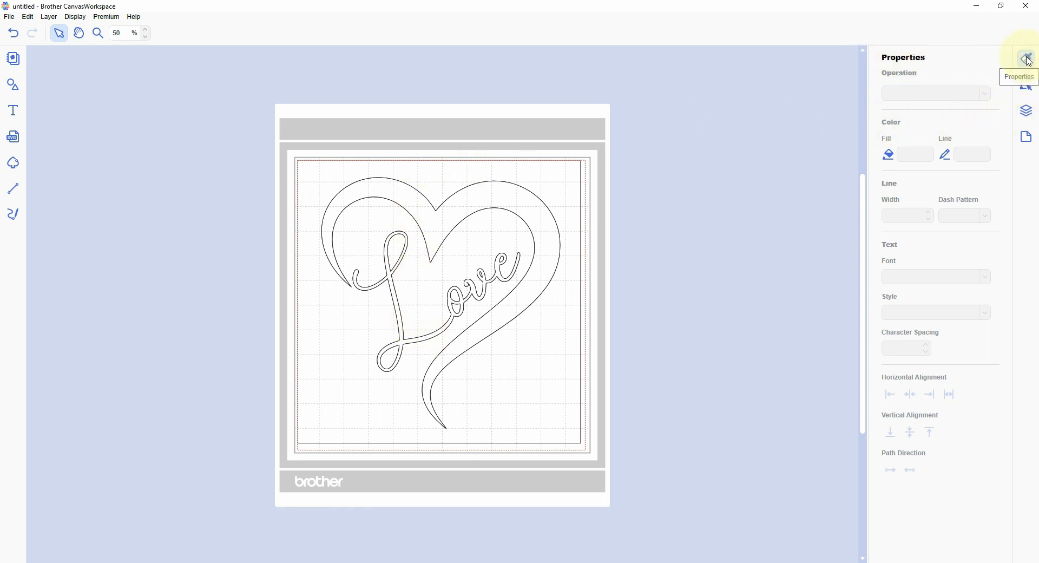
mouse_move(1032, 110)
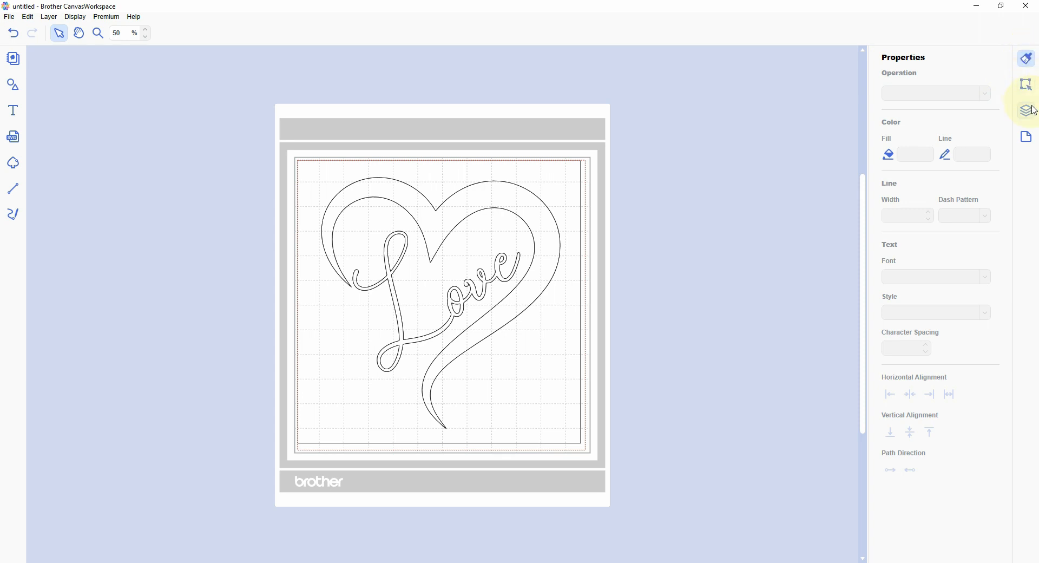
mouse_move(1027, 113)
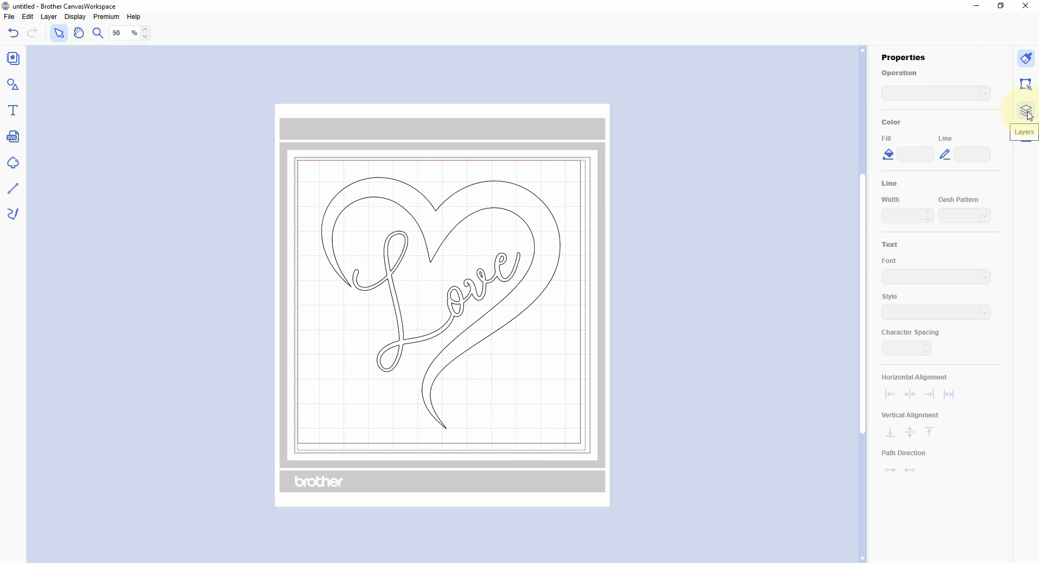
Step: Show the Layers panel listing the nine traced shapes
click(1026, 111)
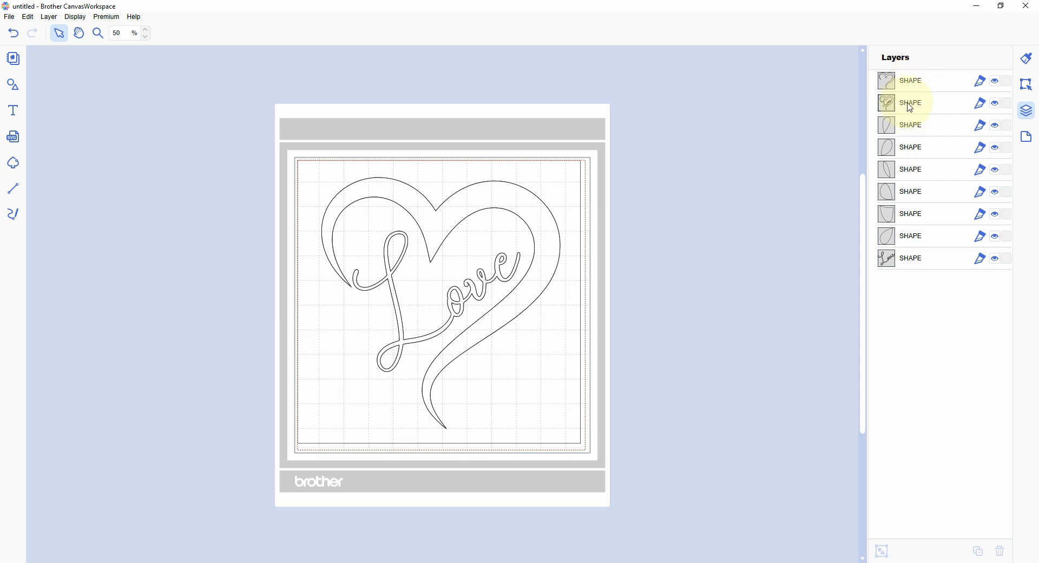
Step: Hide the unneeded traced shape layers using their visibility toggles
click(909, 81)
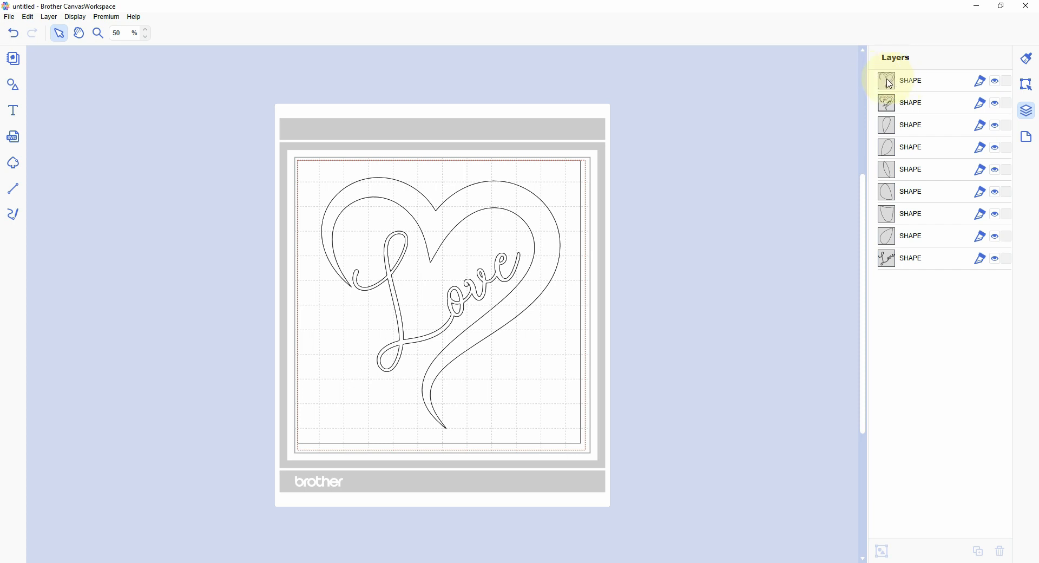
click(910, 258)
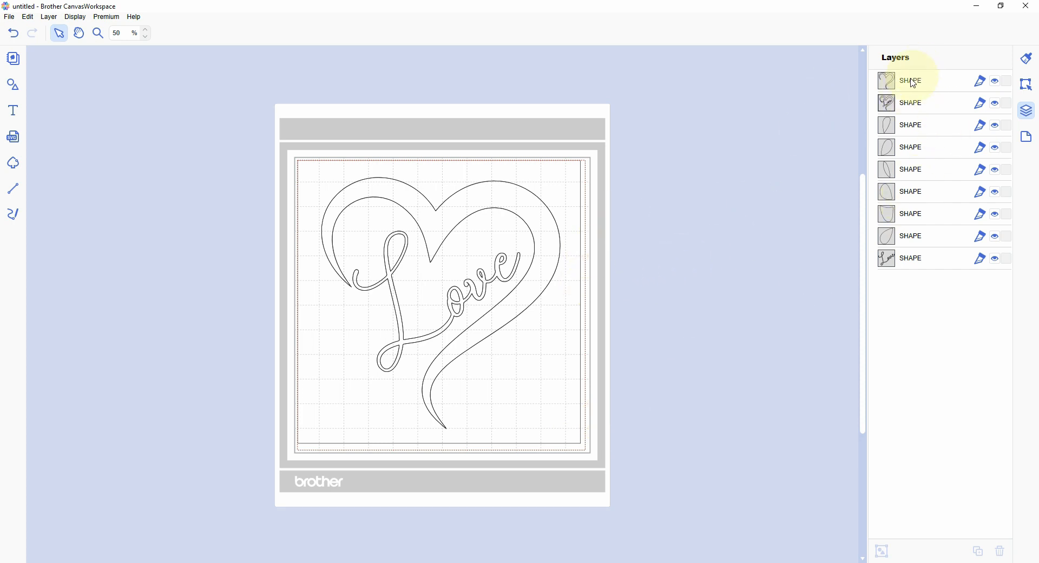
click(911, 103)
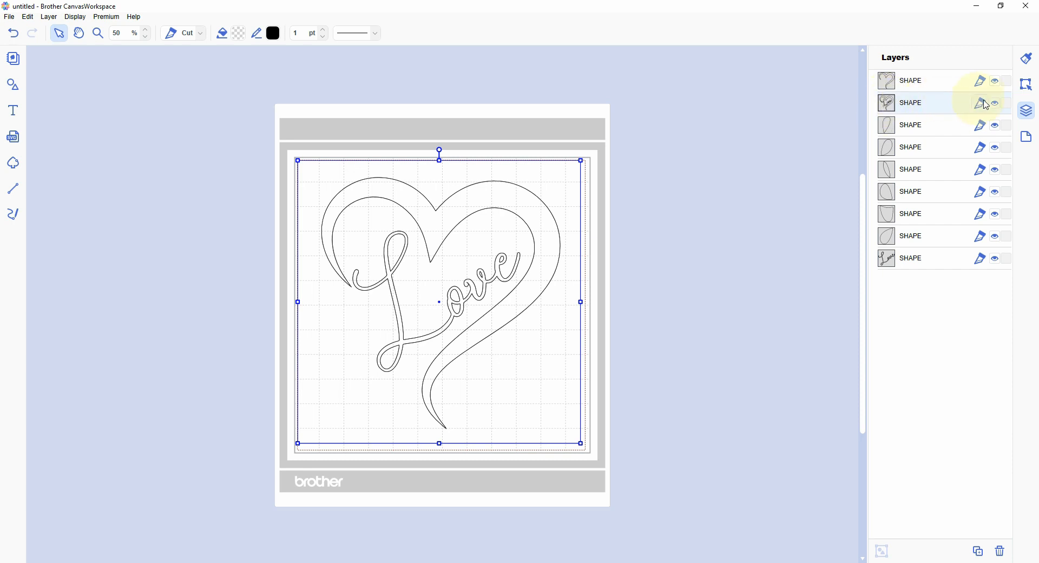
mouse_move(995, 103)
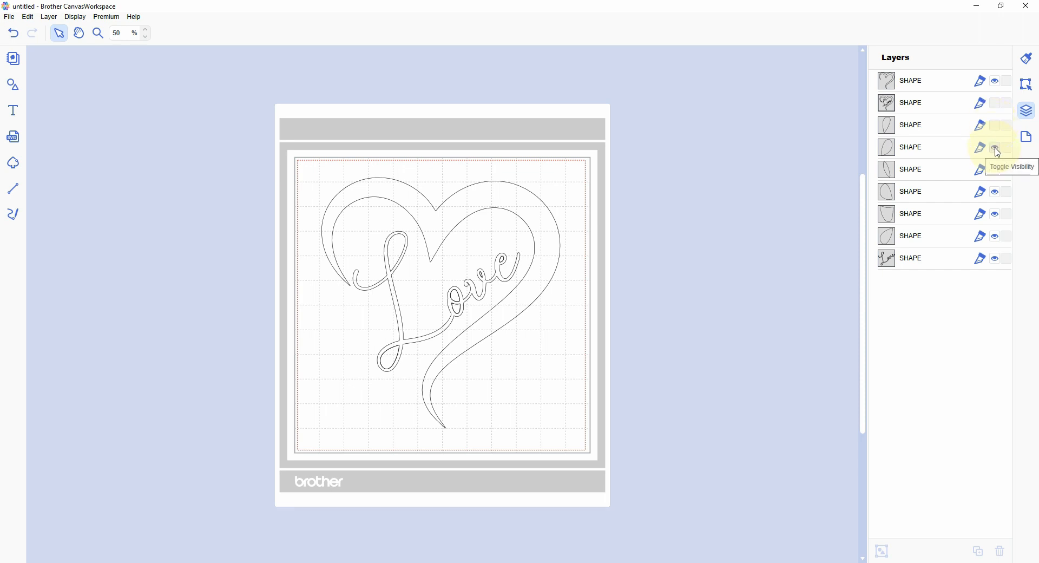
click(993, 147)
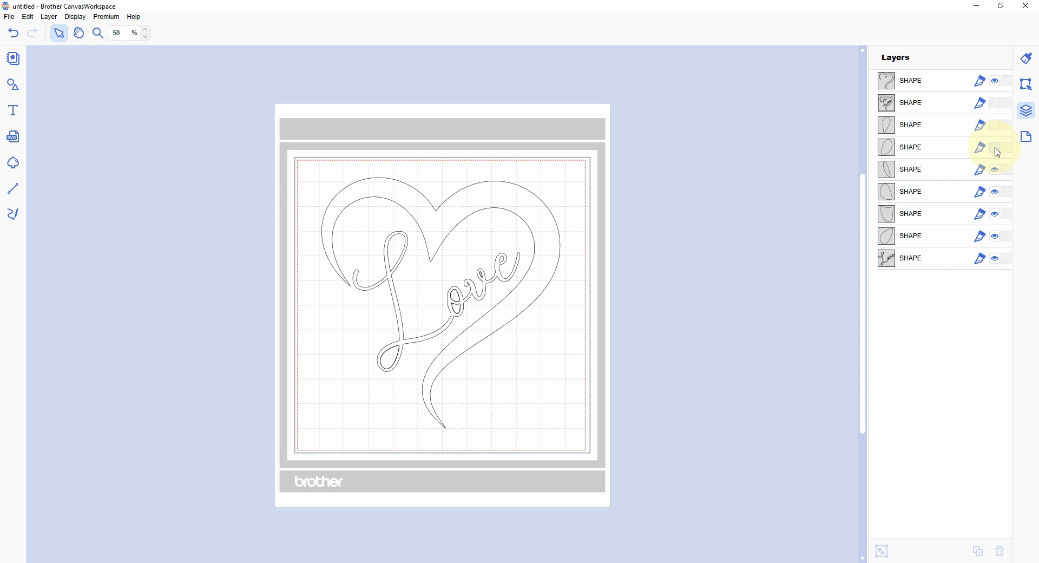
mouse_move(981, 170)
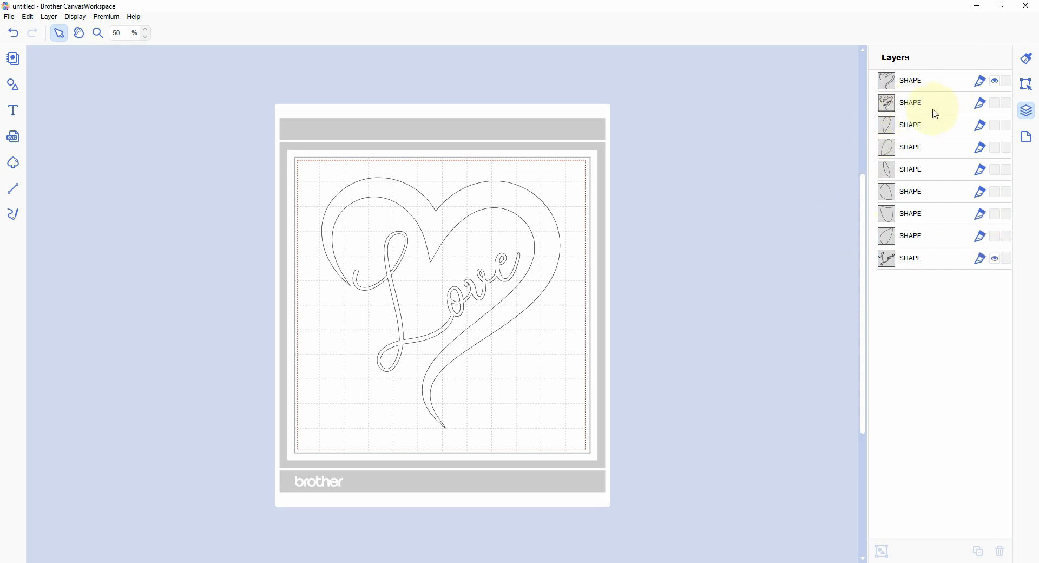
mouse_move(931, 110)
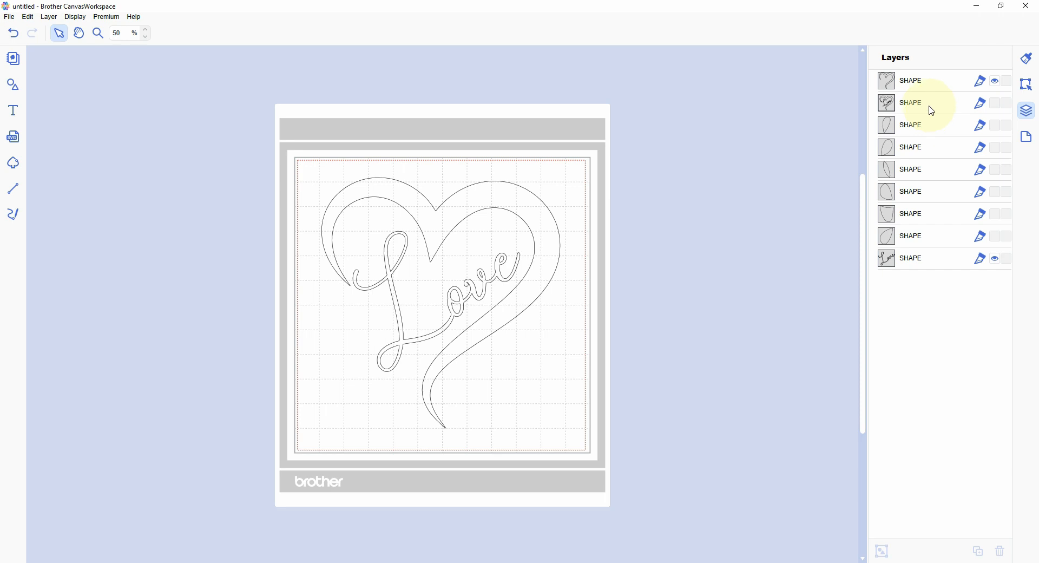
mouse_move(938, 264)
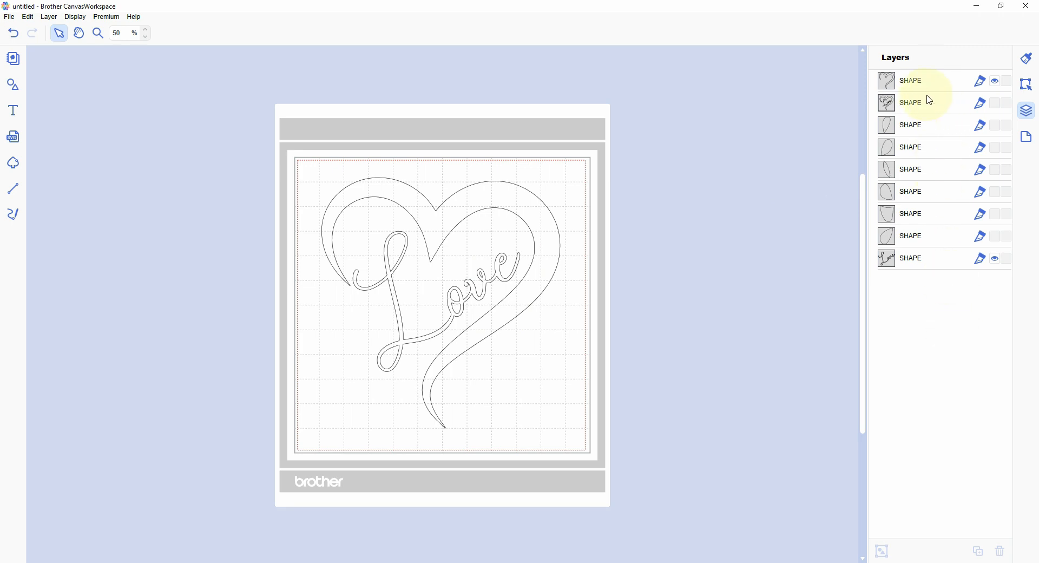
mouse_move(923, 107)
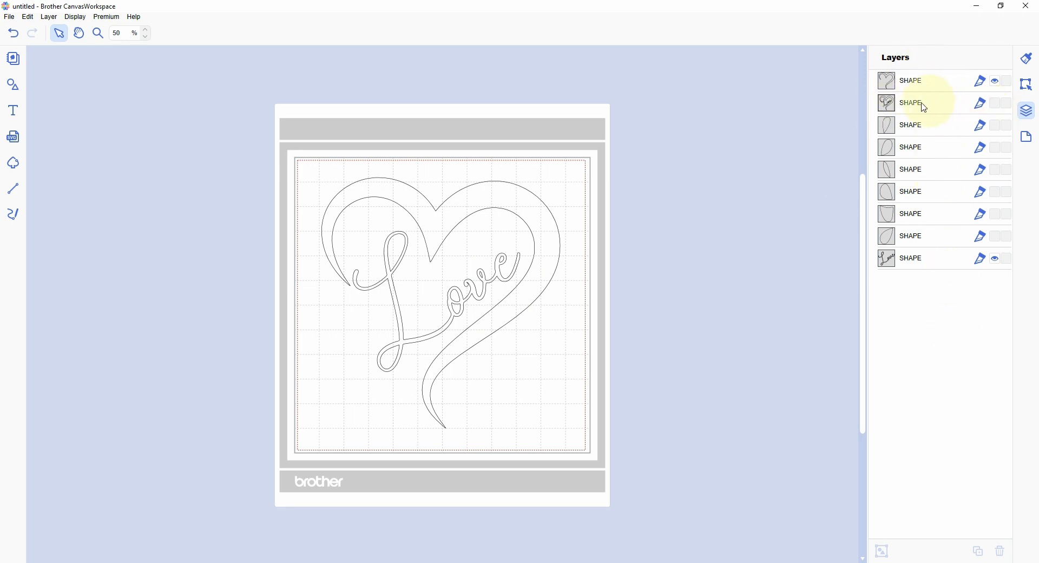
Step: Delete the leftover traced shapes until only the heart and Love layers remain
click(910, 103)
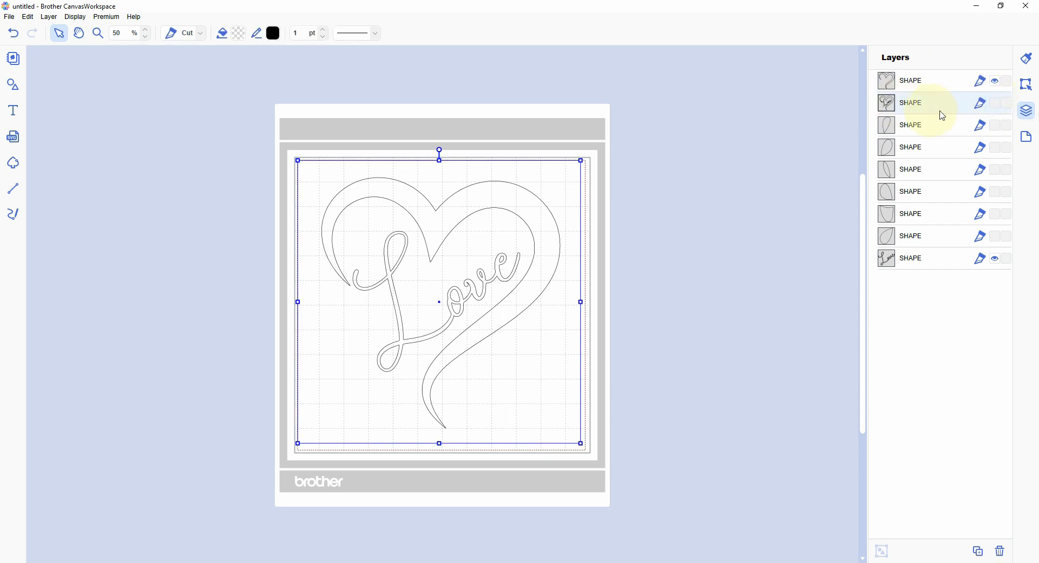
right_click(910, 102)
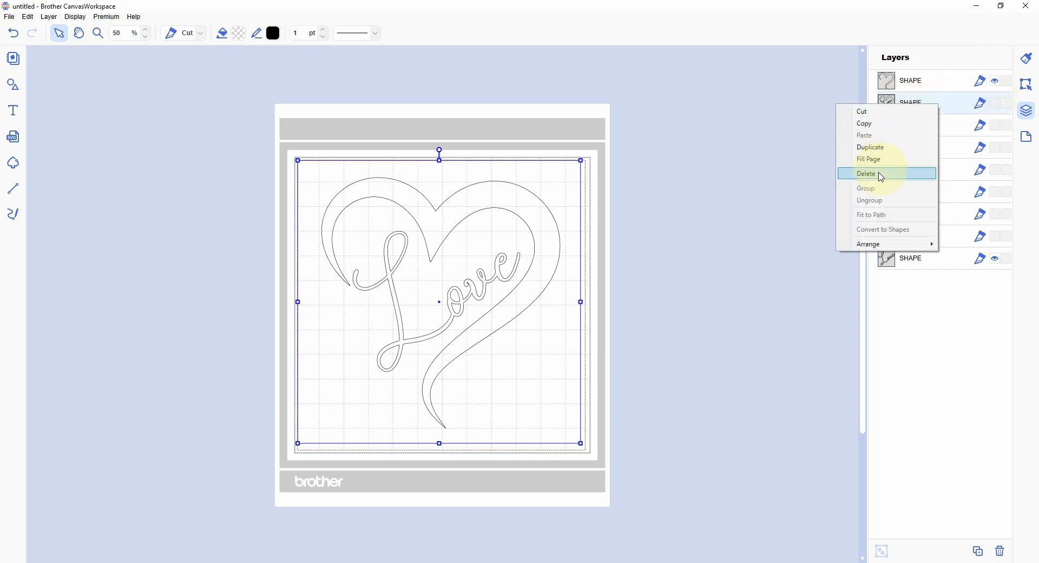
click(866, 174)
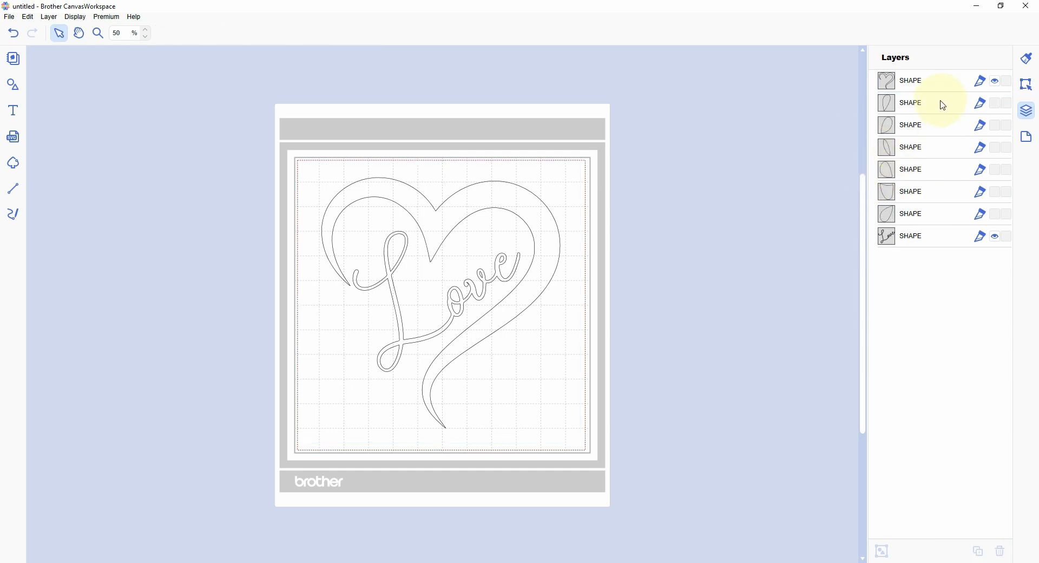
right_click(910, 103)
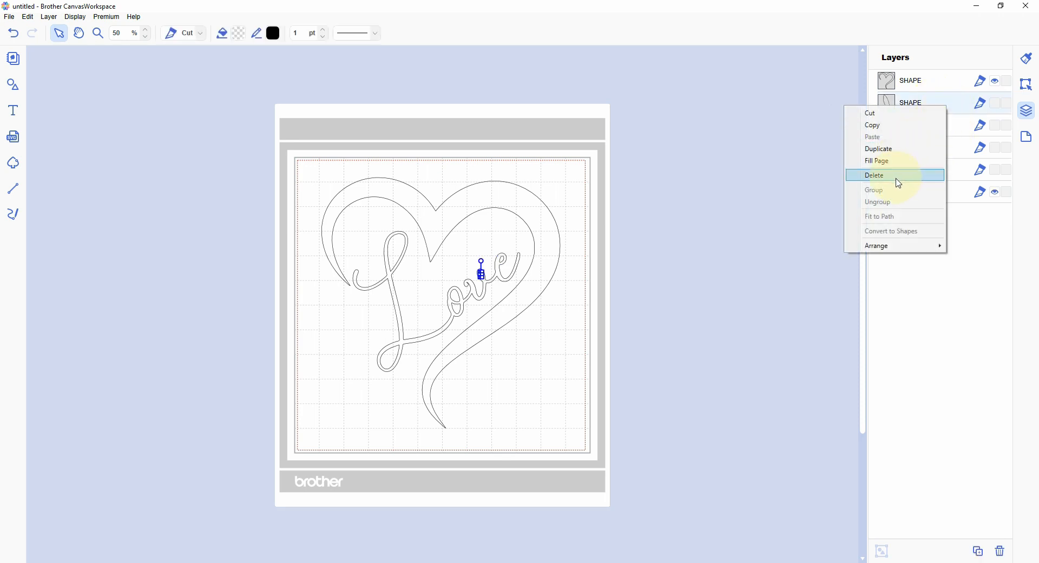
click(874, 175)
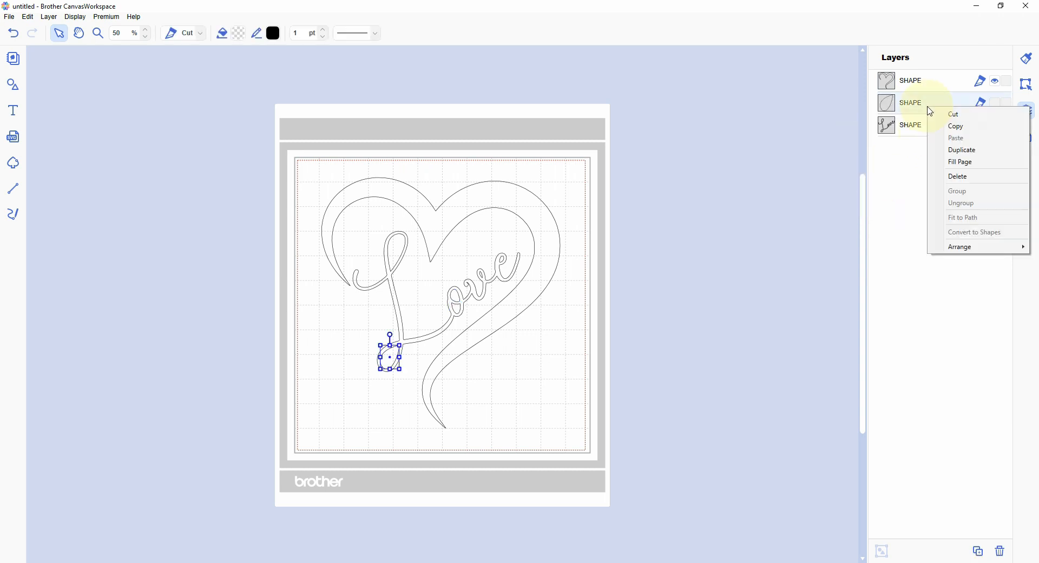
click(957, 176)
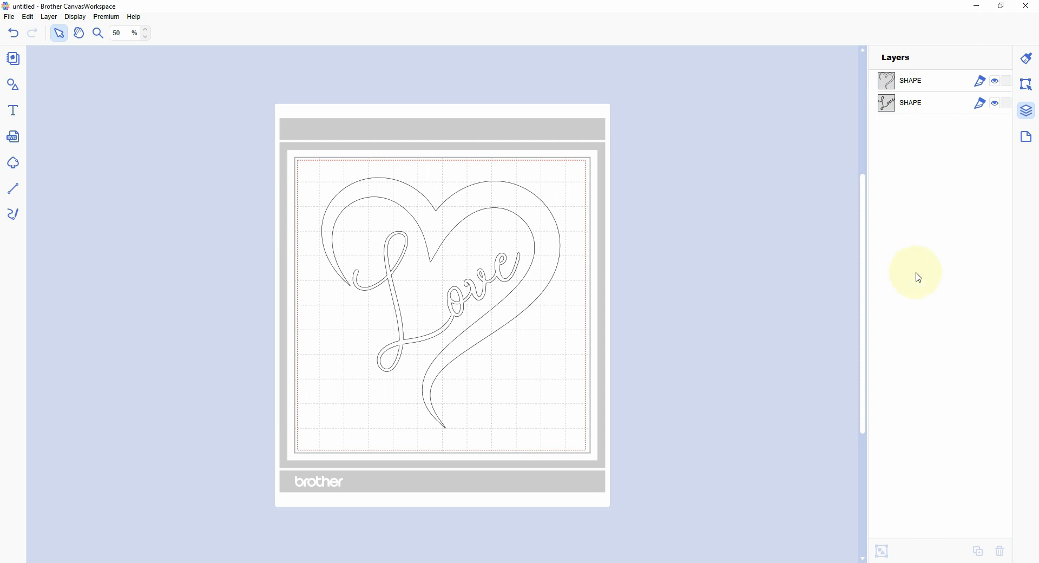
mouse_move(62, 146)
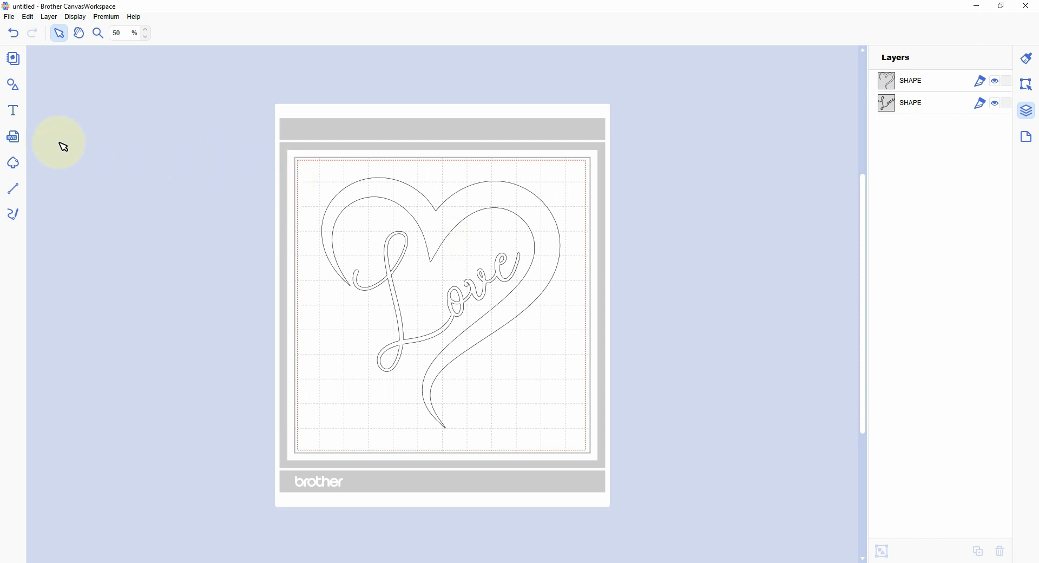
mouse_move(351, 166)
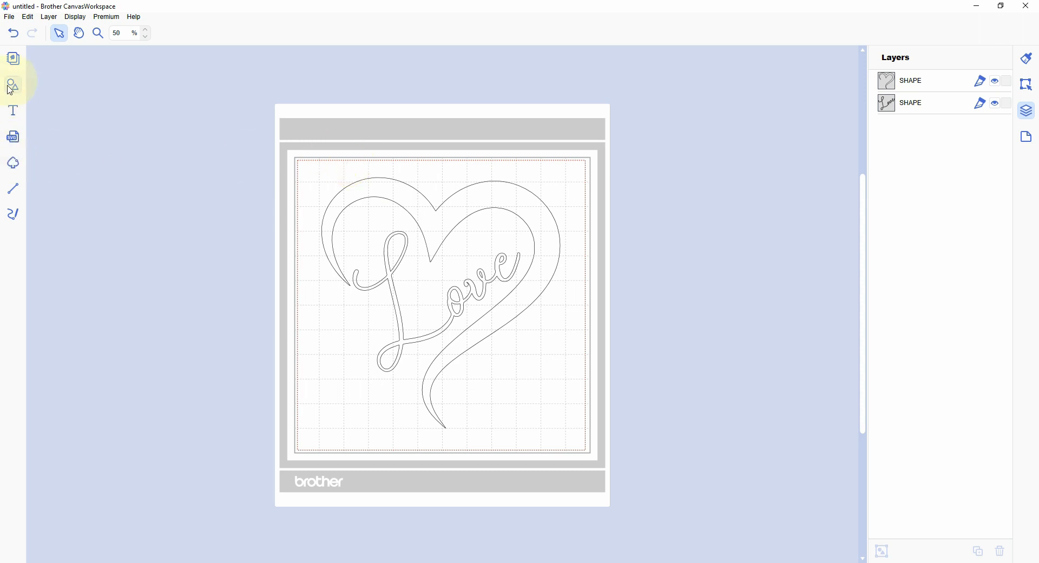
mouse_move(13, 85)
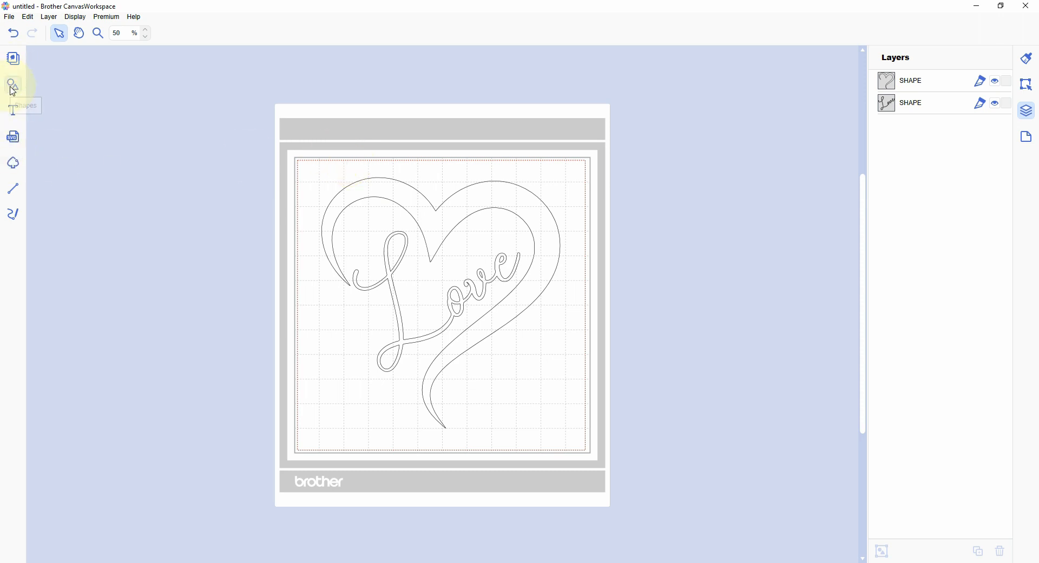
Step: Add a basic Square and stretch it to cover the mat behind the design
click(13, 86)
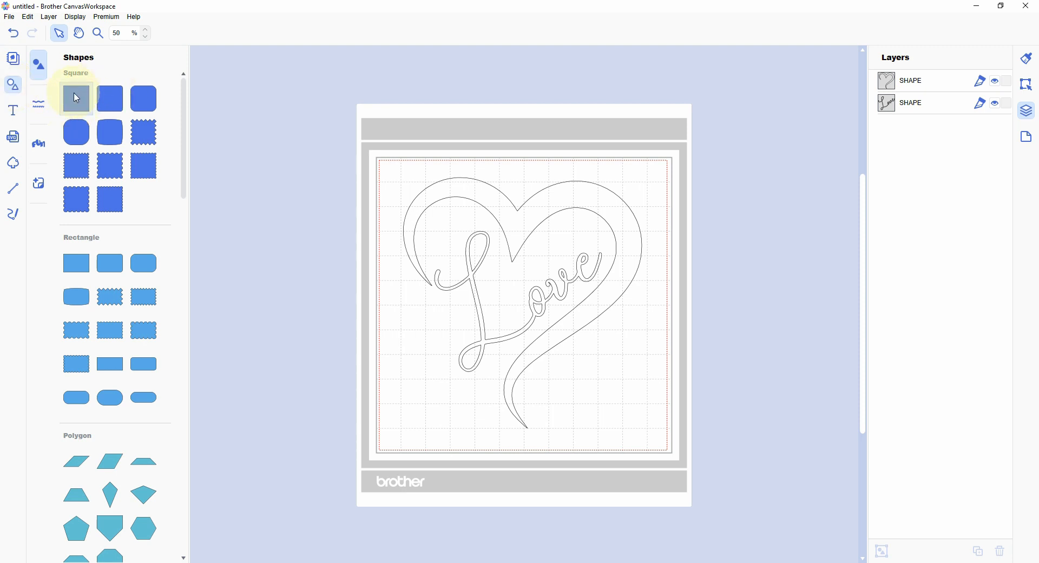
click(76, 98)
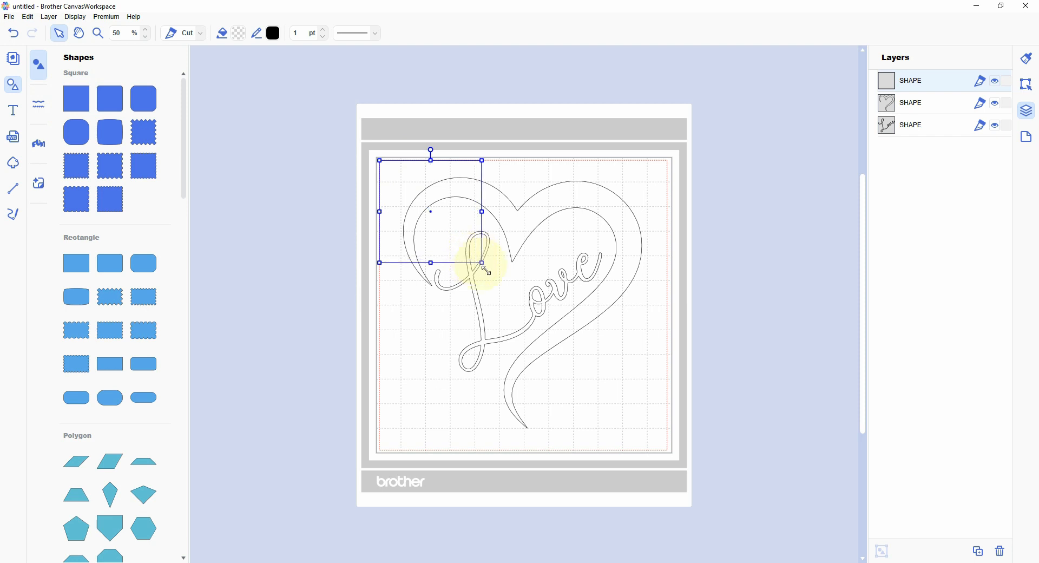
drag(483, 263, 656, 437)
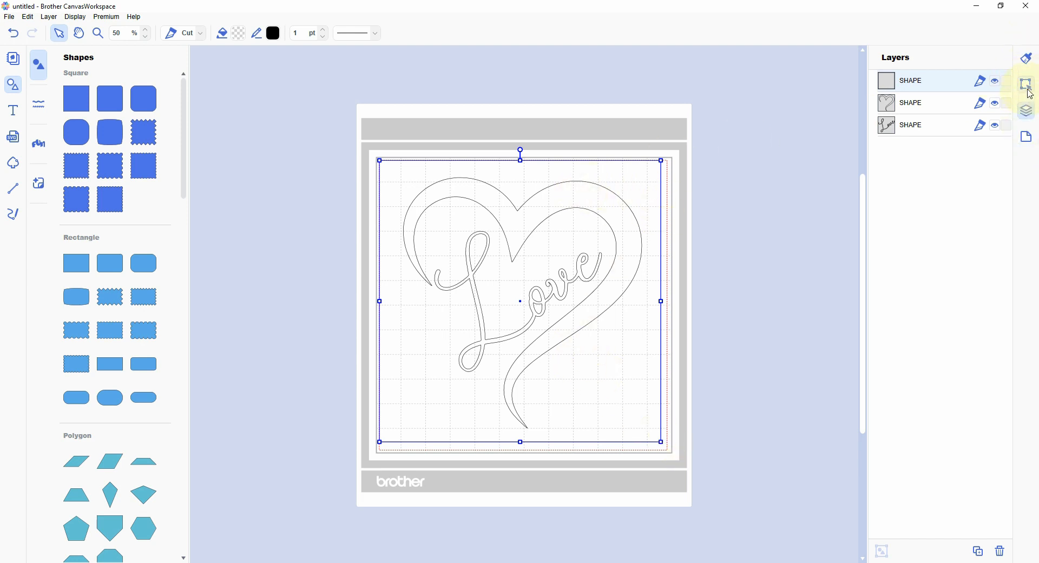
mouse_move(1026, 84)
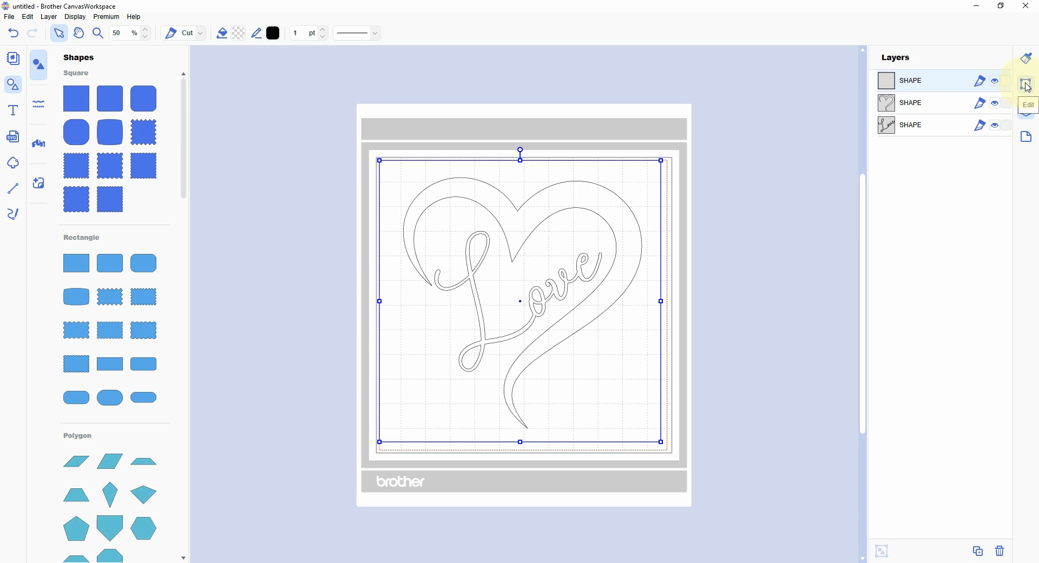
Step: Set the square to 11.50 by 11.50 inches with aspect ratio maintained
click(1027, 84)
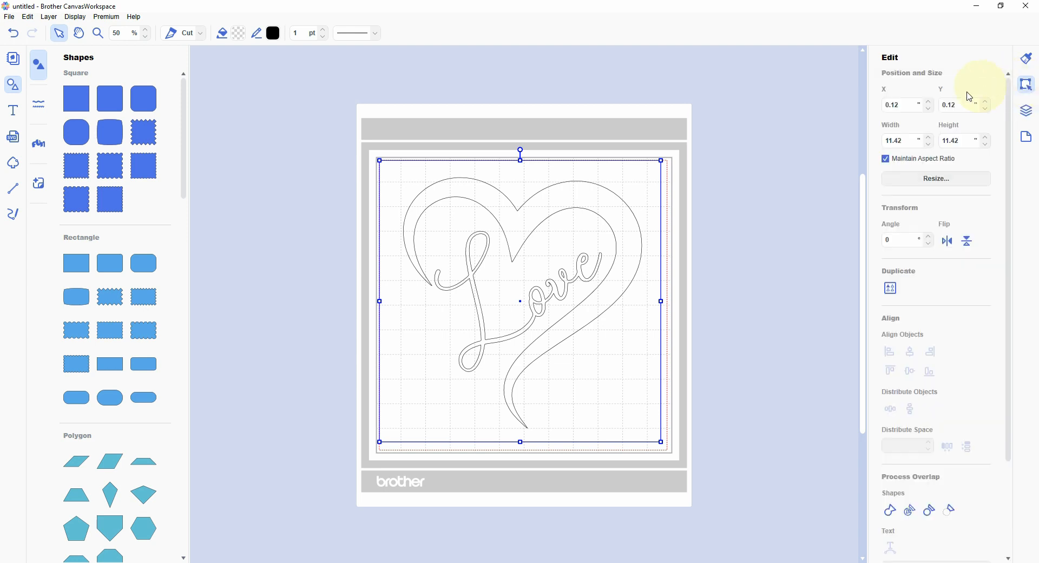
mouse_move(980, 144)
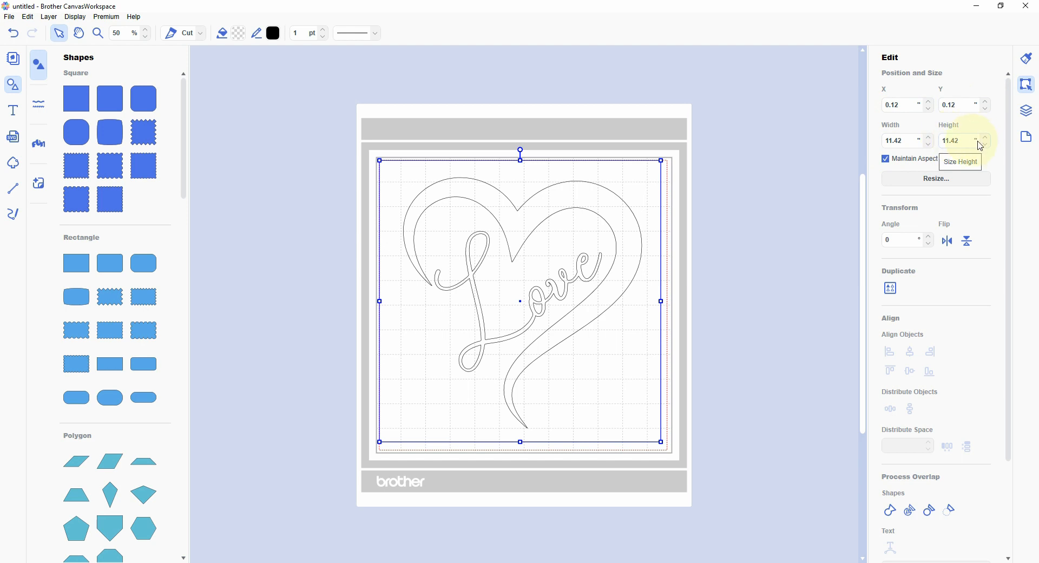
mouse_move(895, 141)
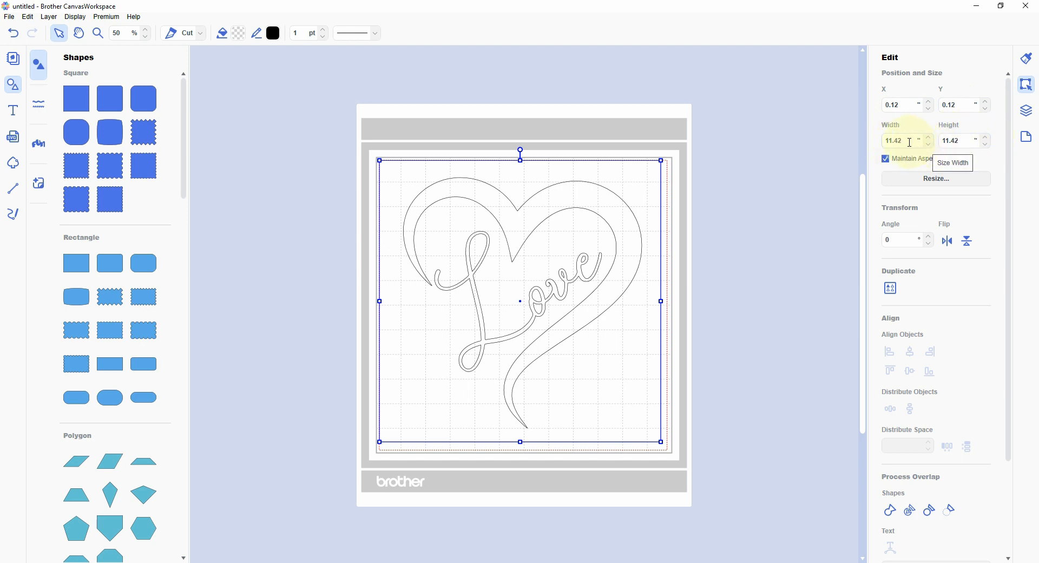
mouse_move(886, 162)
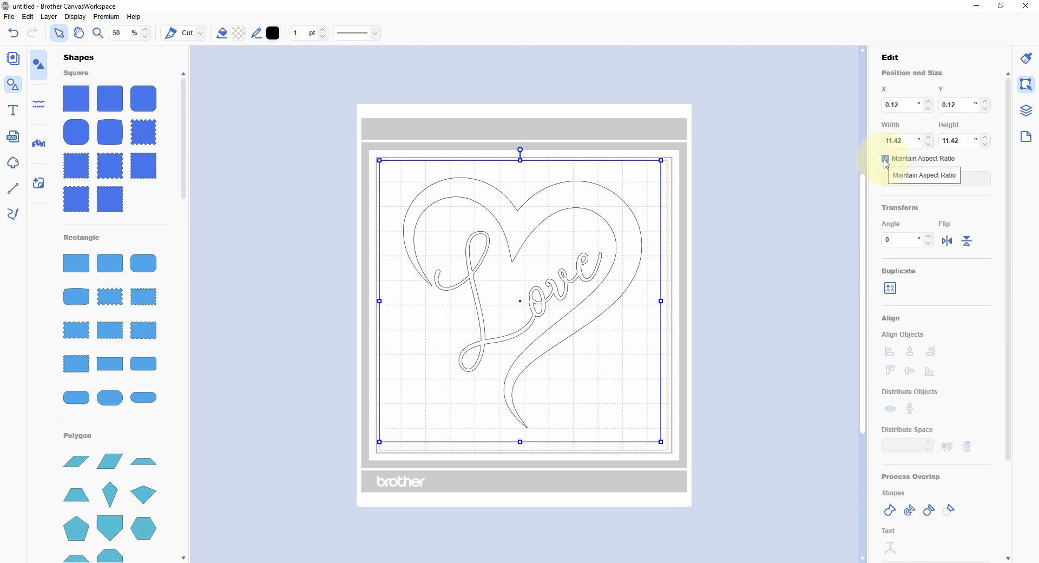
mouse_move(887, 164)
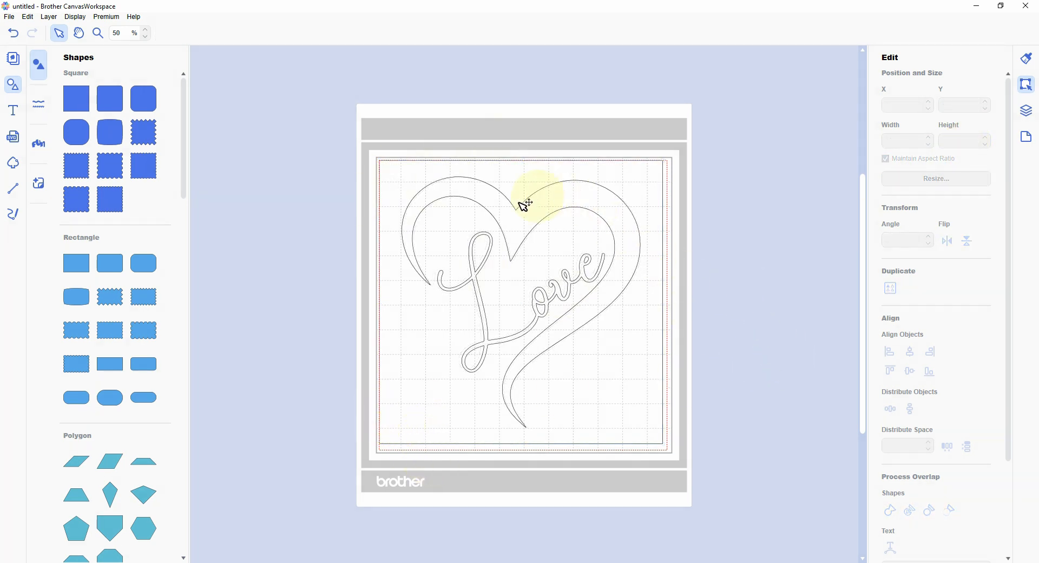
mouse_move(550, 210)
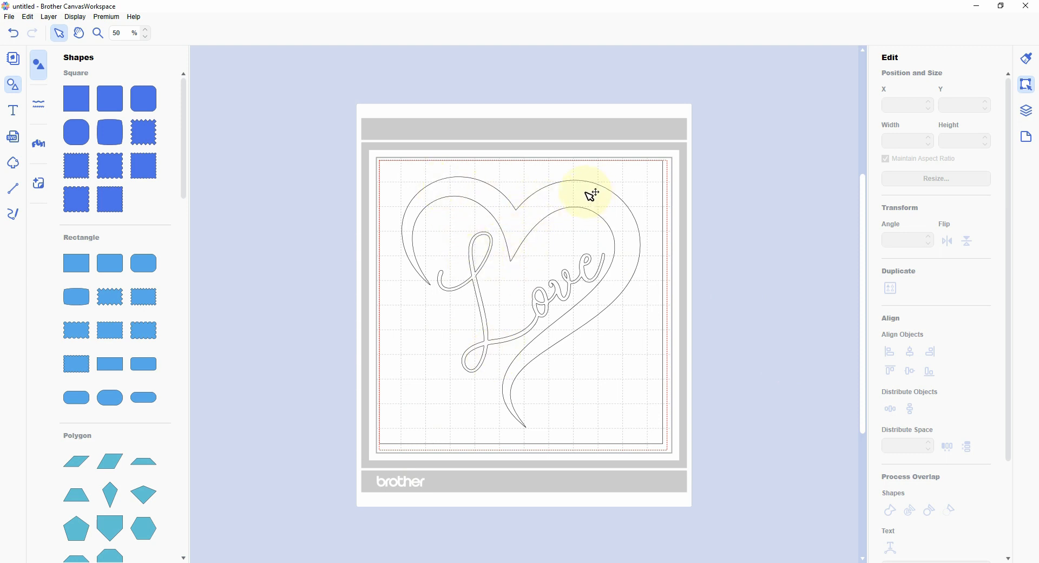
click(589, 196)
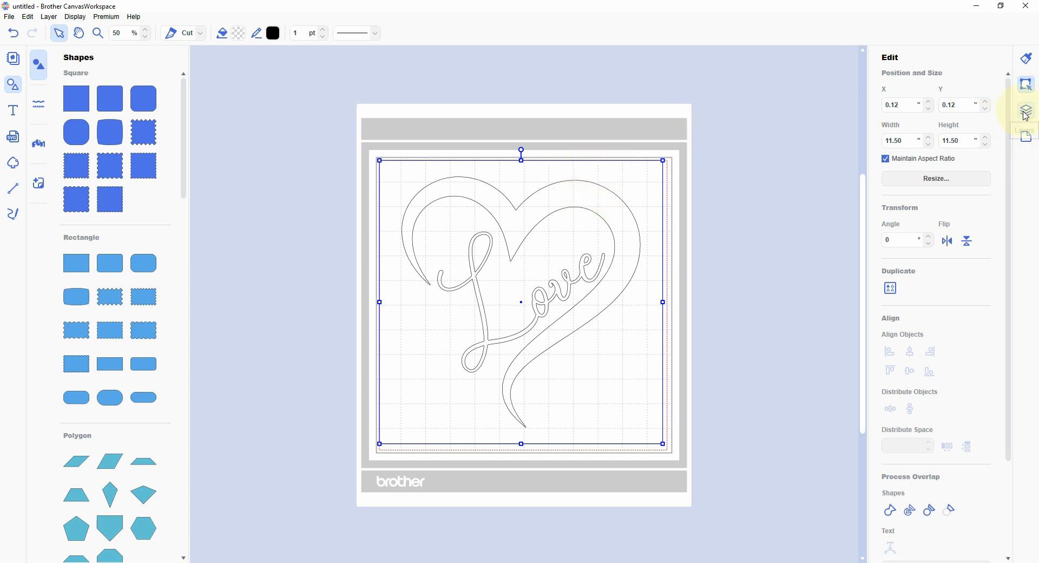
Step: Select the background square layer and fill it with light gray #DBDBDB
click(1026, 111)
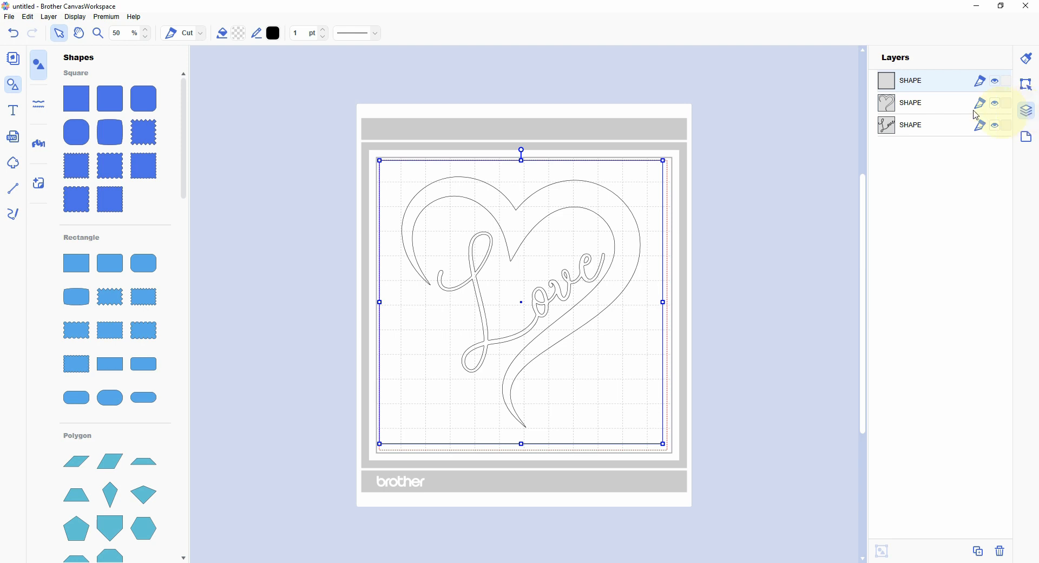
click(910, 81)
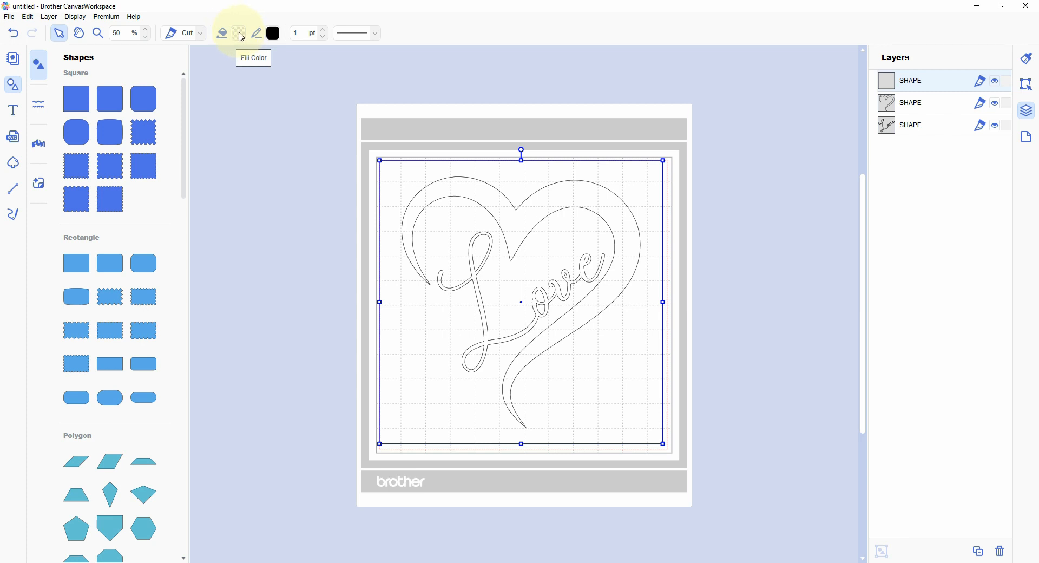
mouse_move(256, 34)
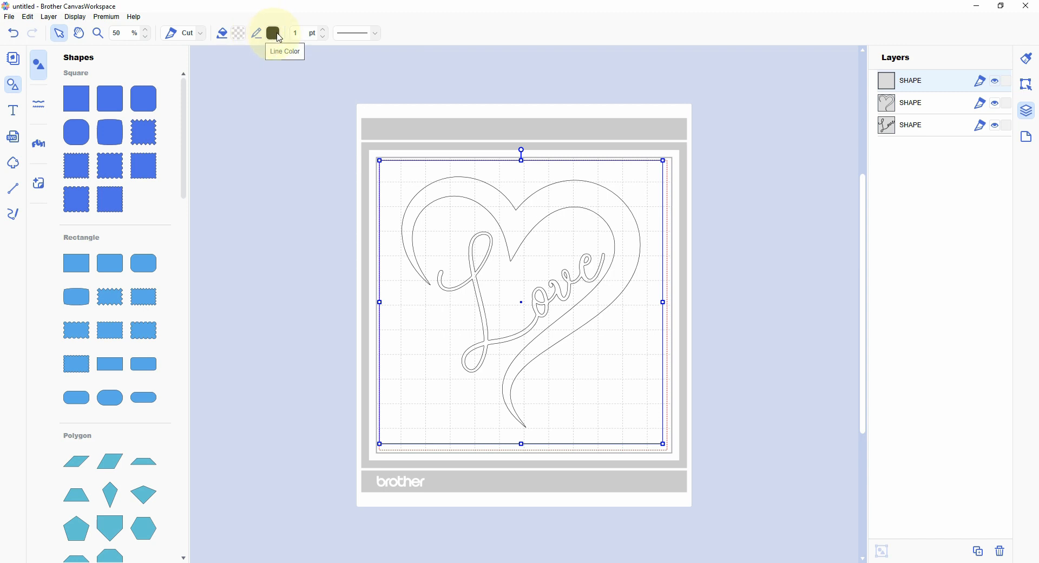
mouse_move(238, 35)
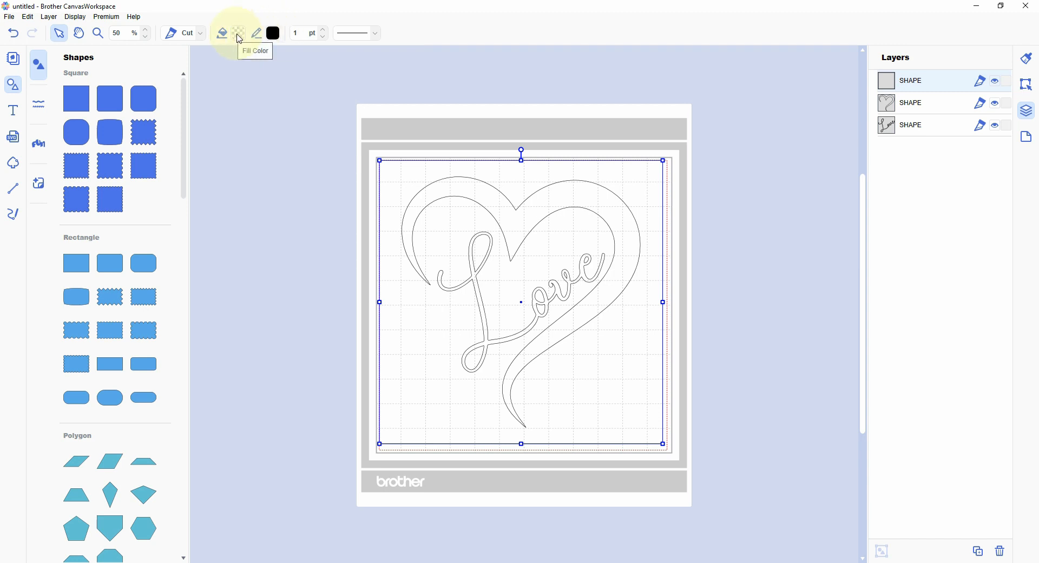
click(237, 34)
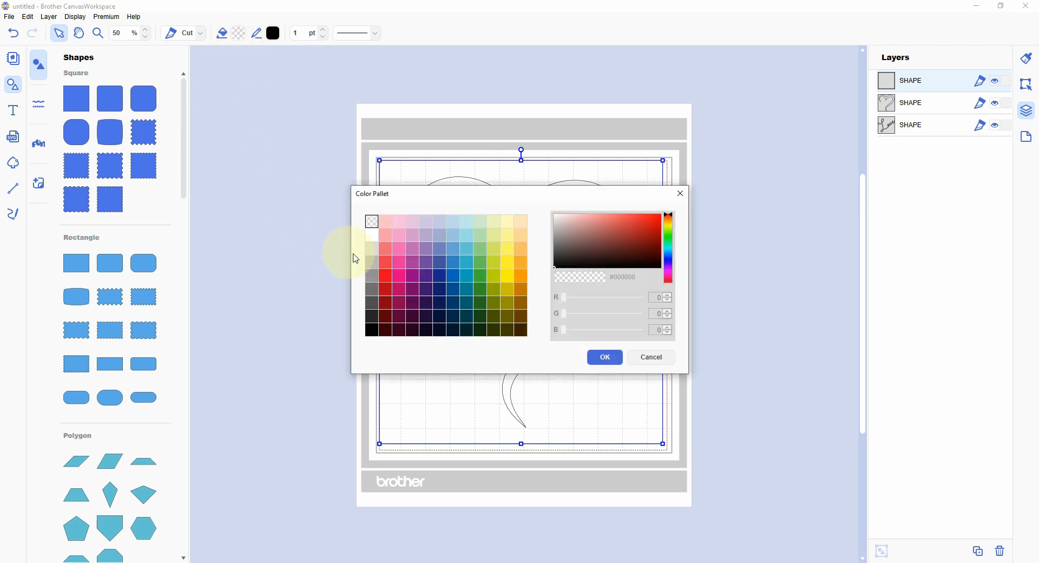
click(372, 247)
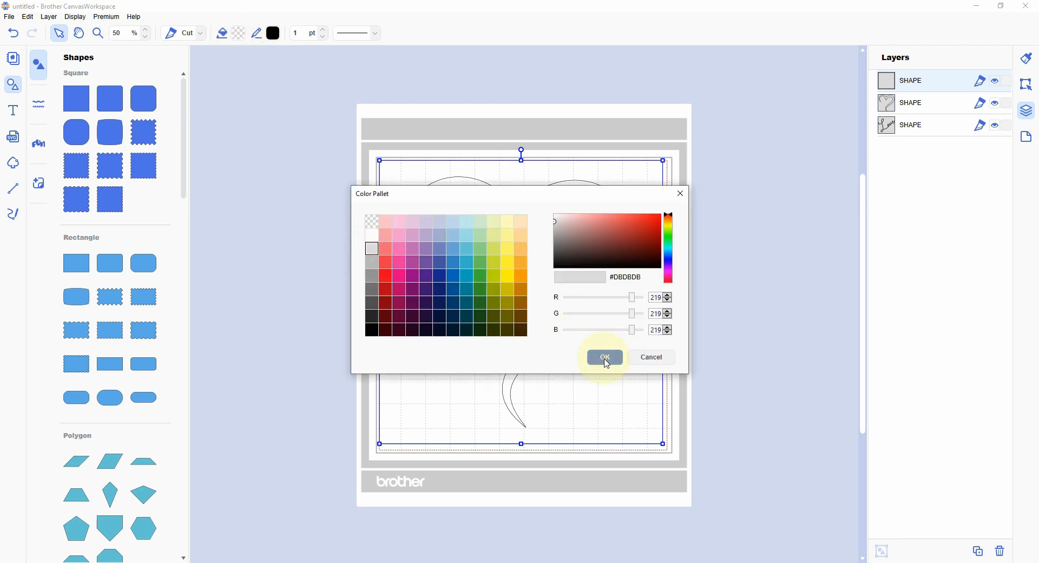
click(604, 358)
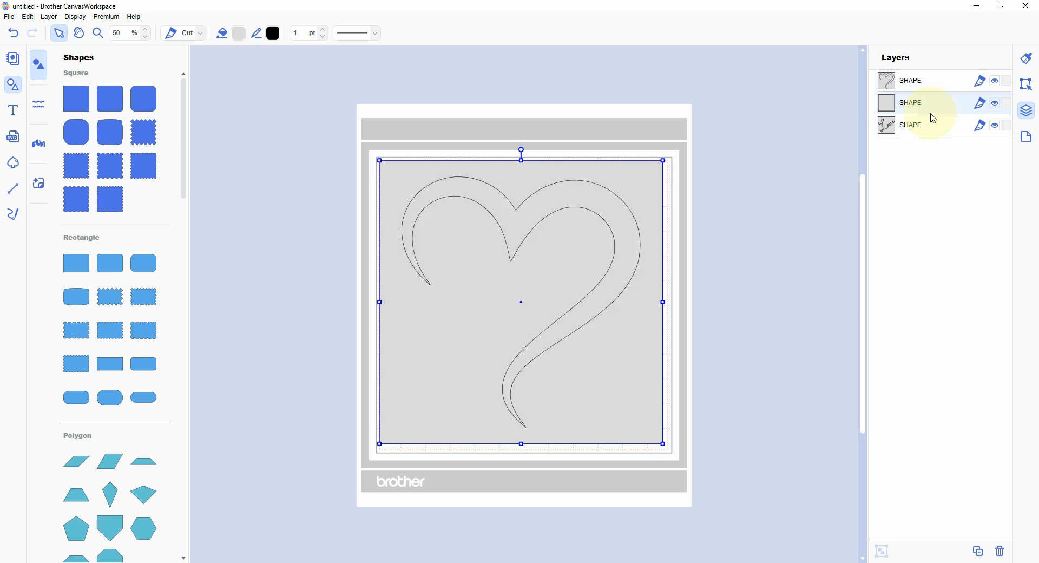
mouse_move(937, 109)
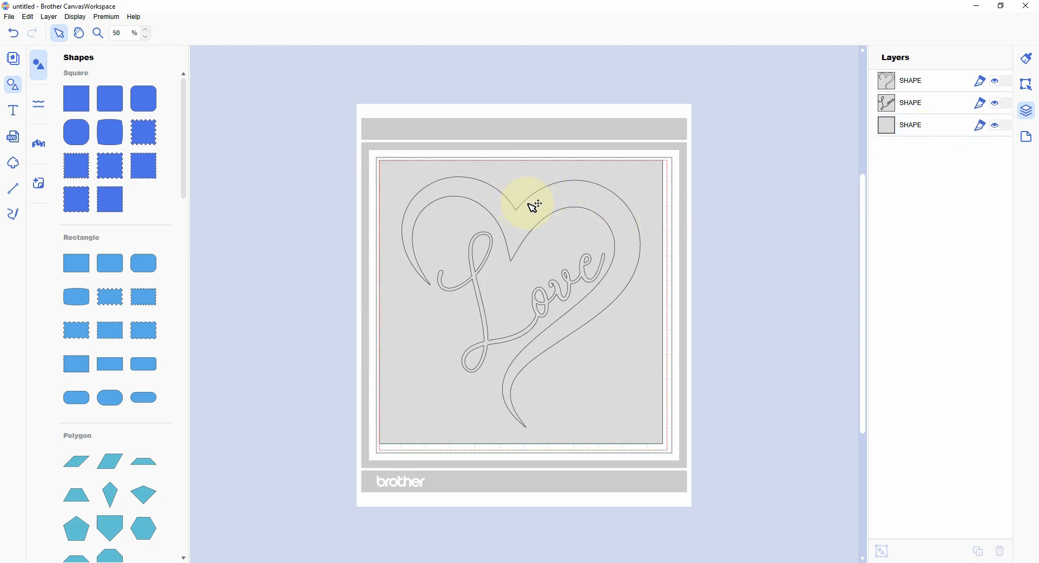
Step: Fill the open heart layer red and the Love script layer black
click(909, 82)
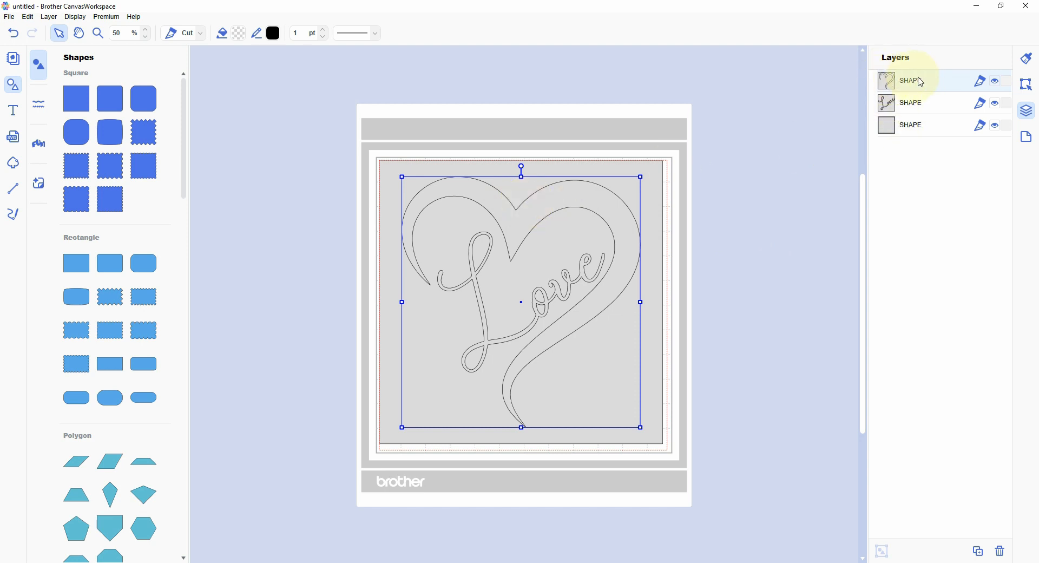
mouse_move(931, 84)
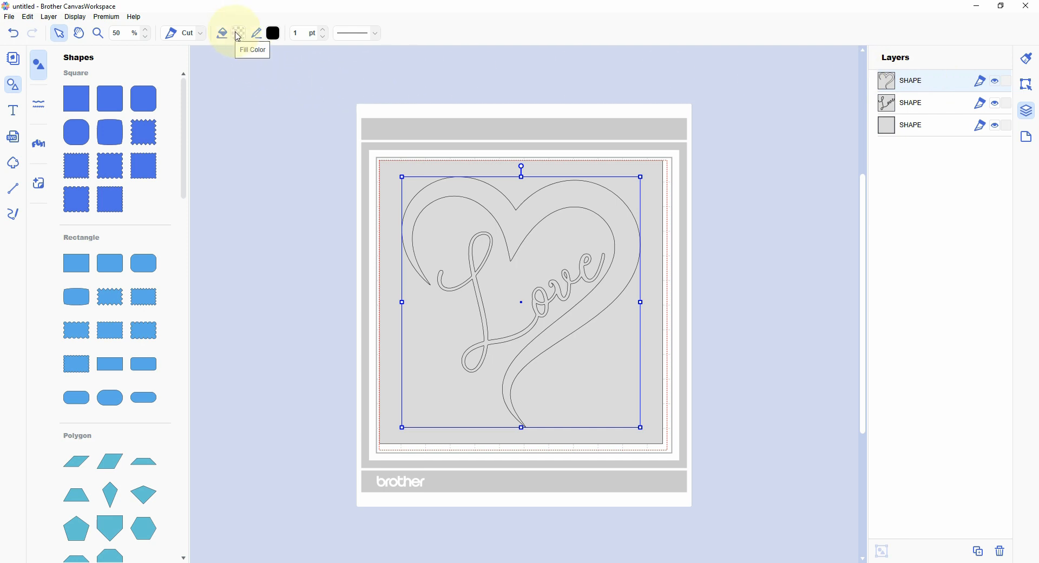
click(238, 34)
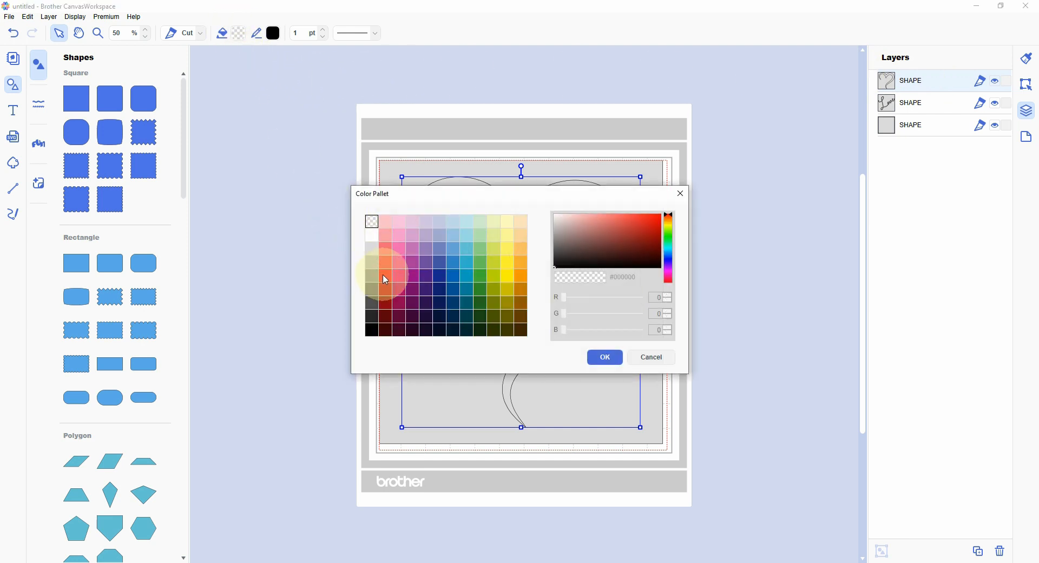
click(604, 357)
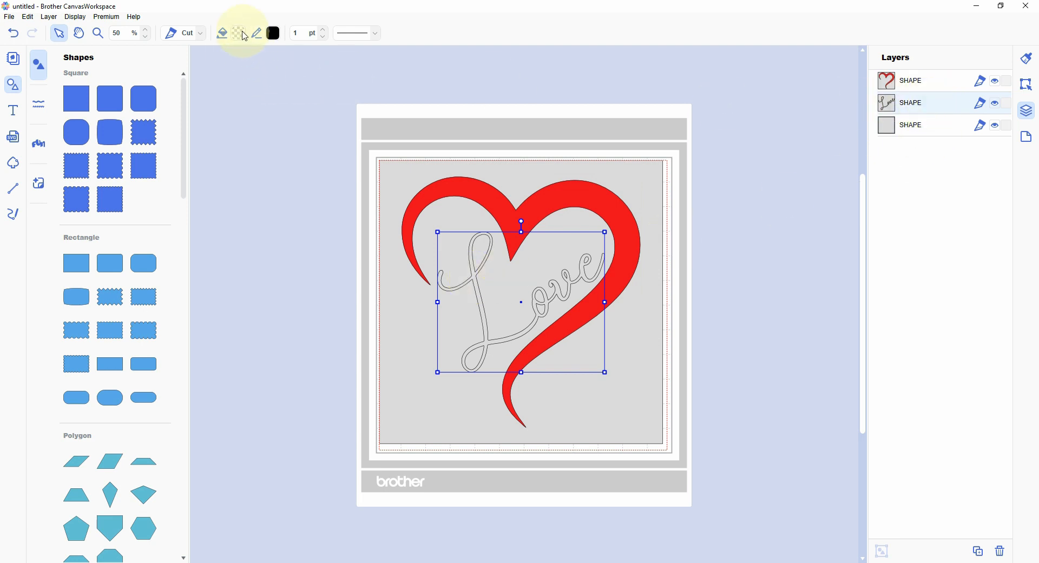
click(272, 34)
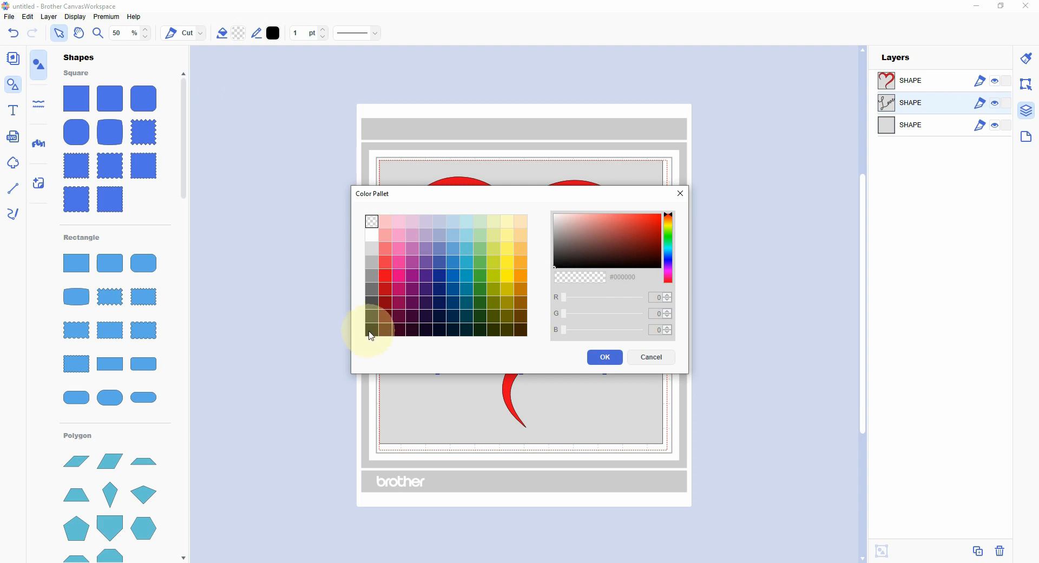
click(605, 357)
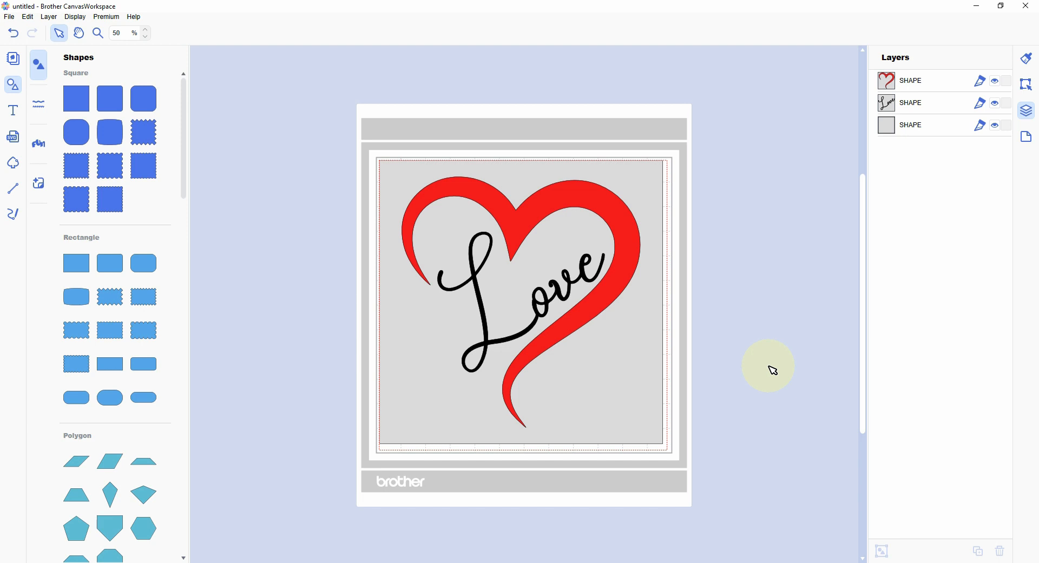
mouse_move(363, 147)
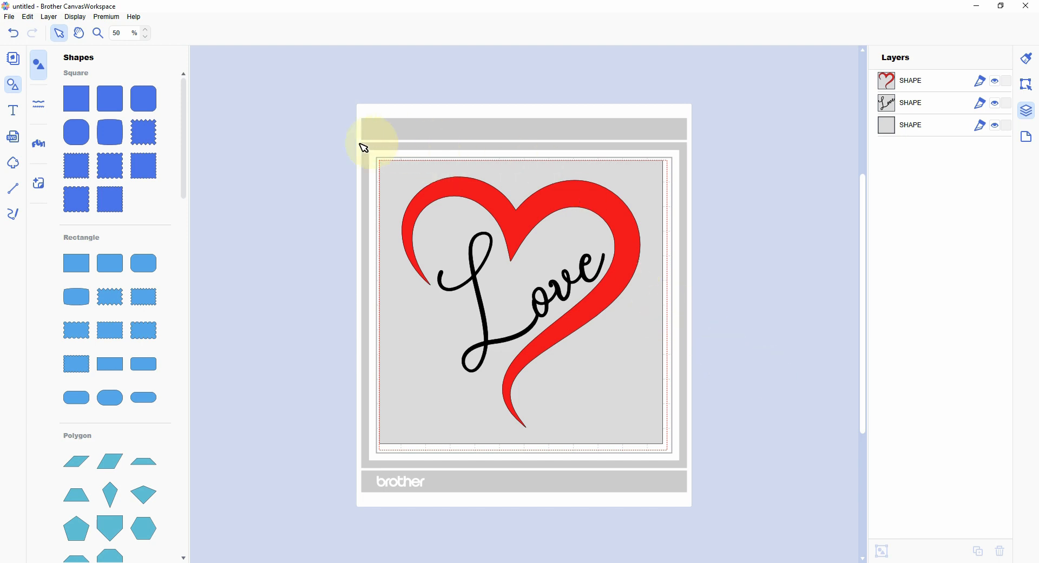
mouse_move(622, 493)
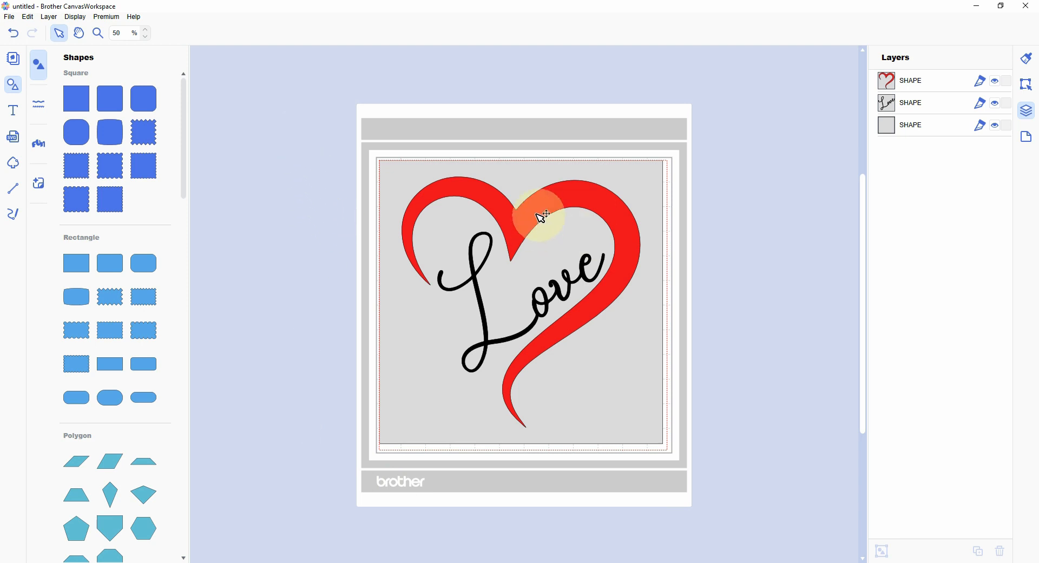
drag(537, 219, 493, 268)
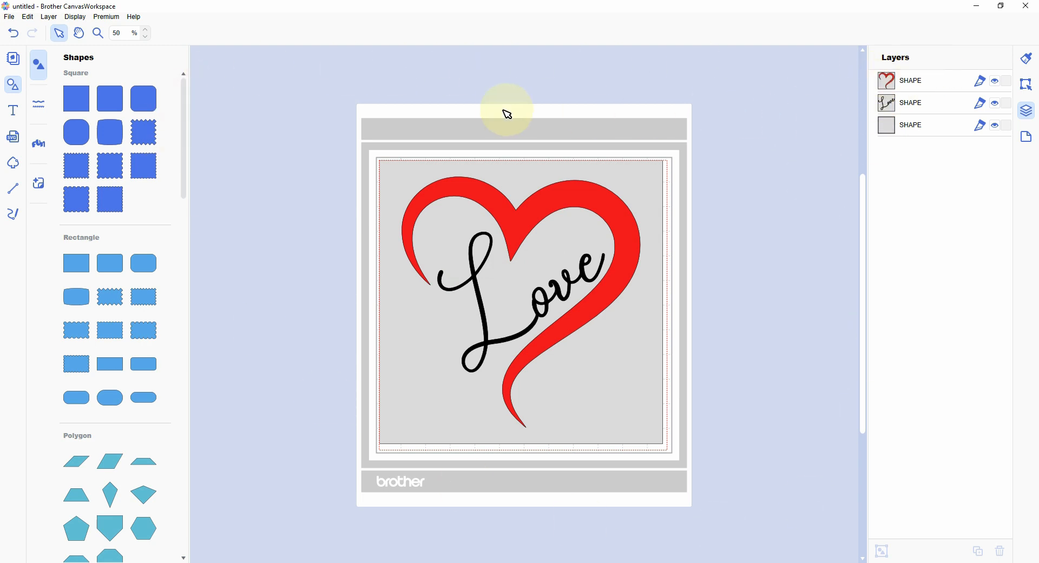
mouse_move(744, 117)
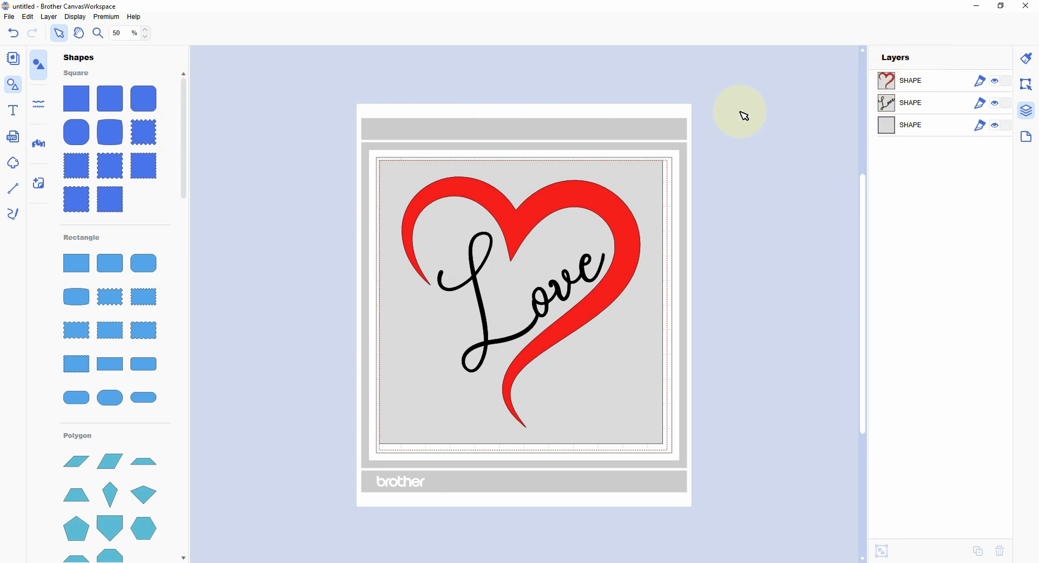
mouse_move(564, 159)
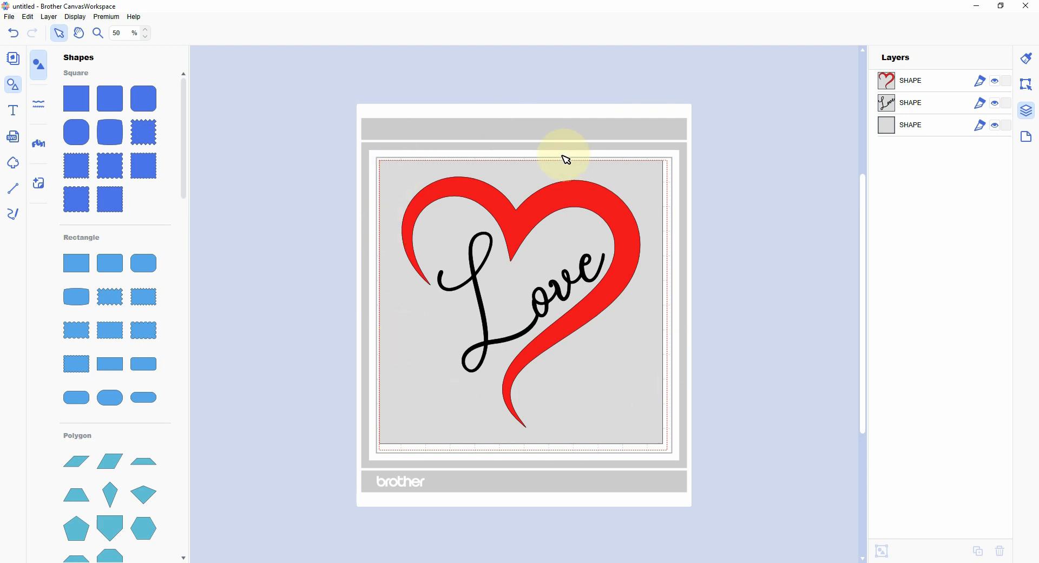